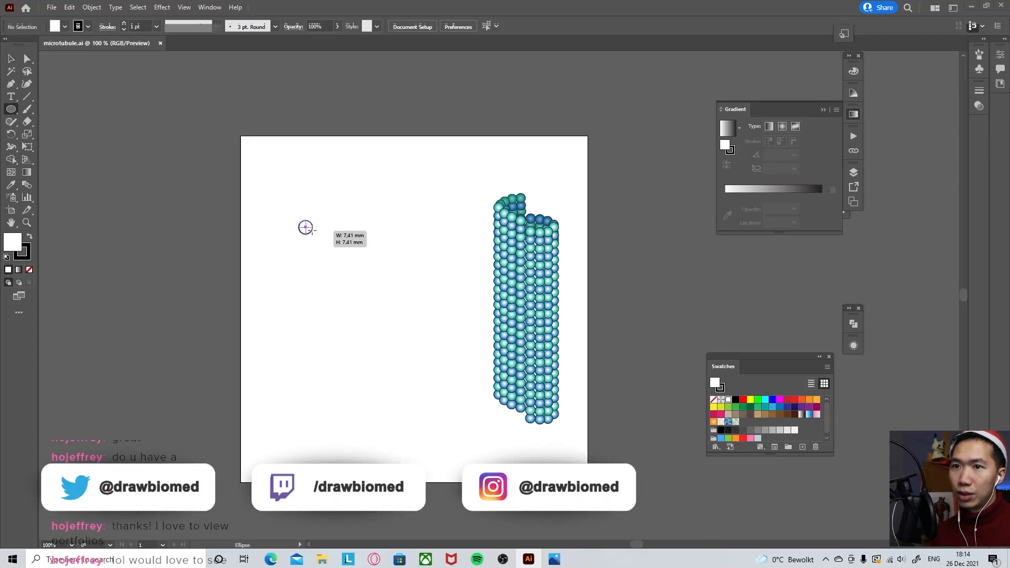
- Draw a small circle and give it a teal radial gradient fill, then keep it selected
drag(305, 228, 312, 232)
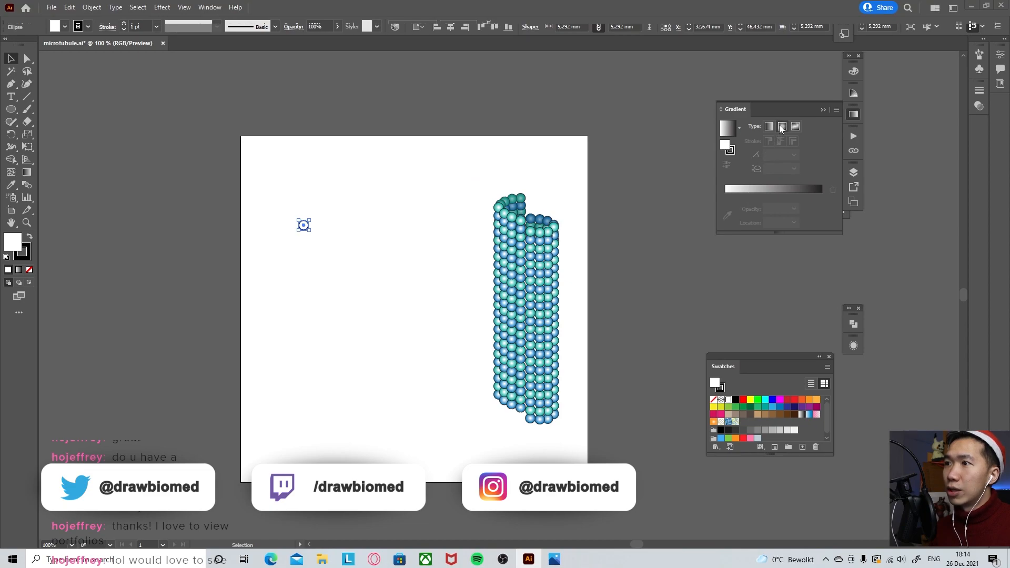
click(783, 126)
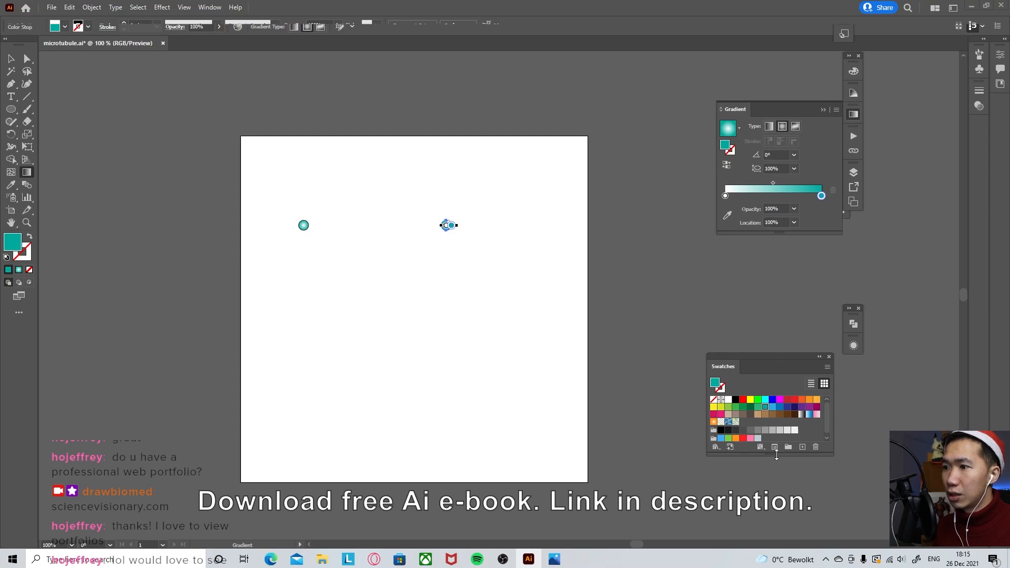
mouse_move(773, 407)
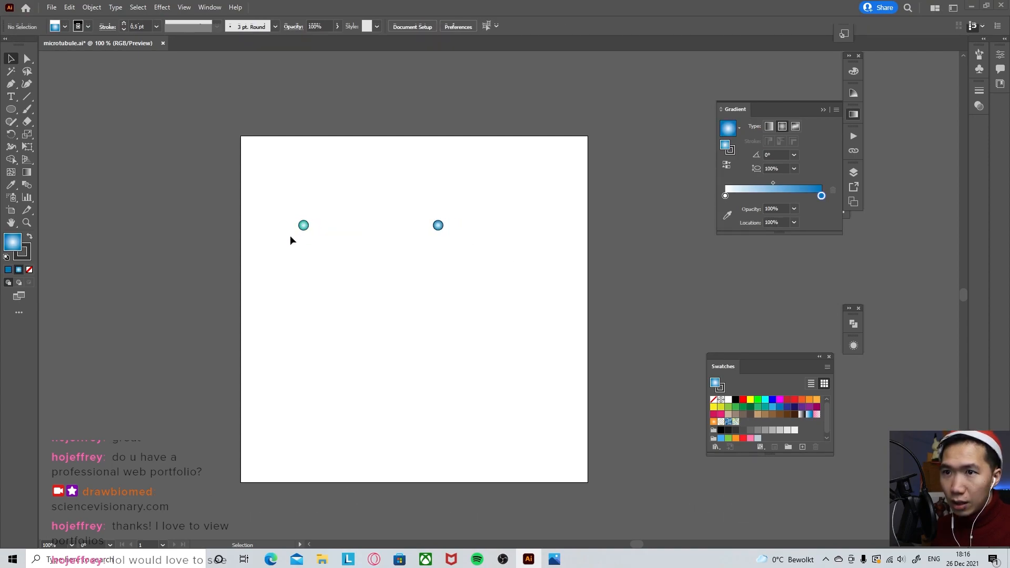
click(303, 225)
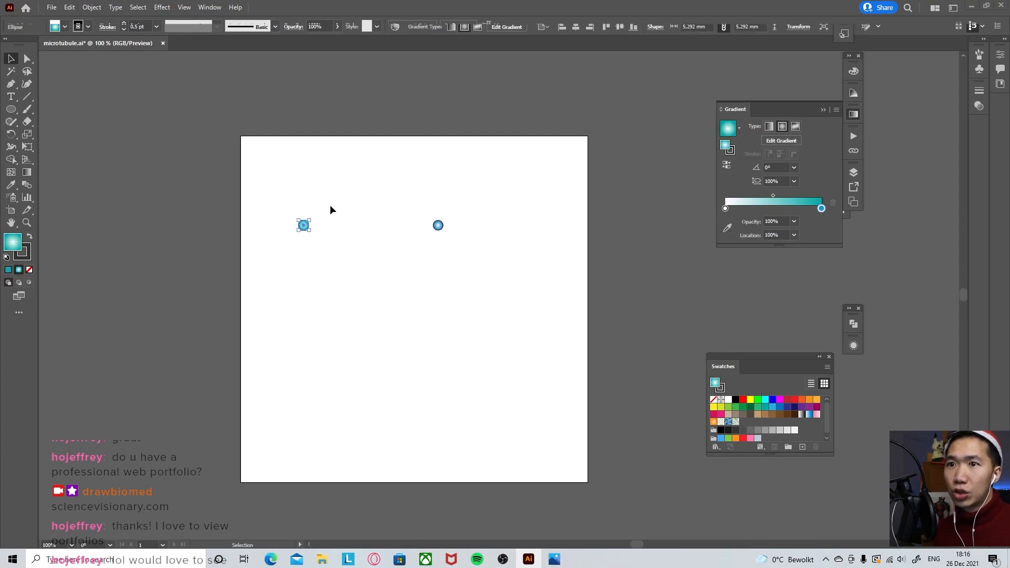
- Use Object > Expand to break the teal sphere's gradient into separate objects
click(91, 7)
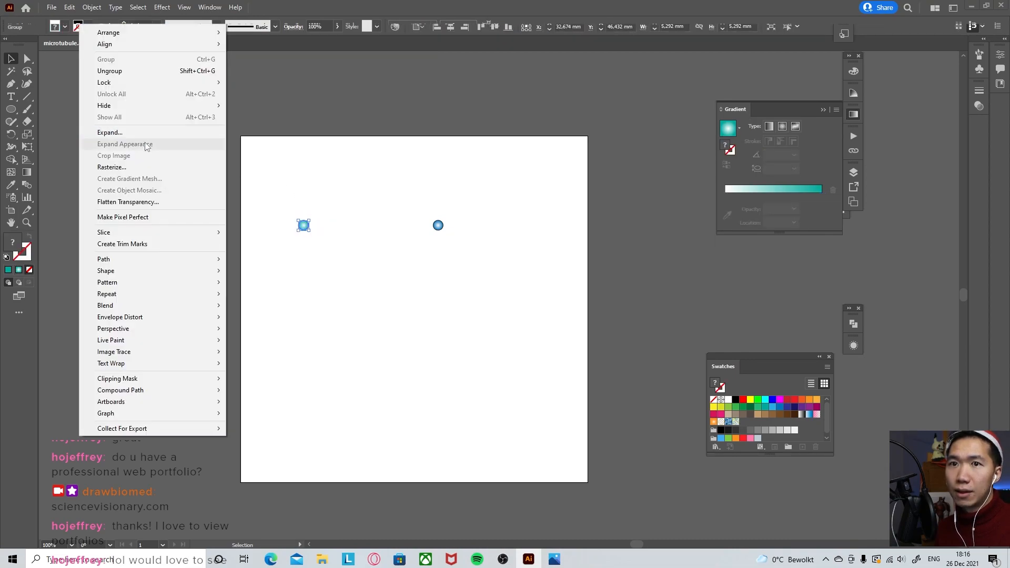
click(109, 133)
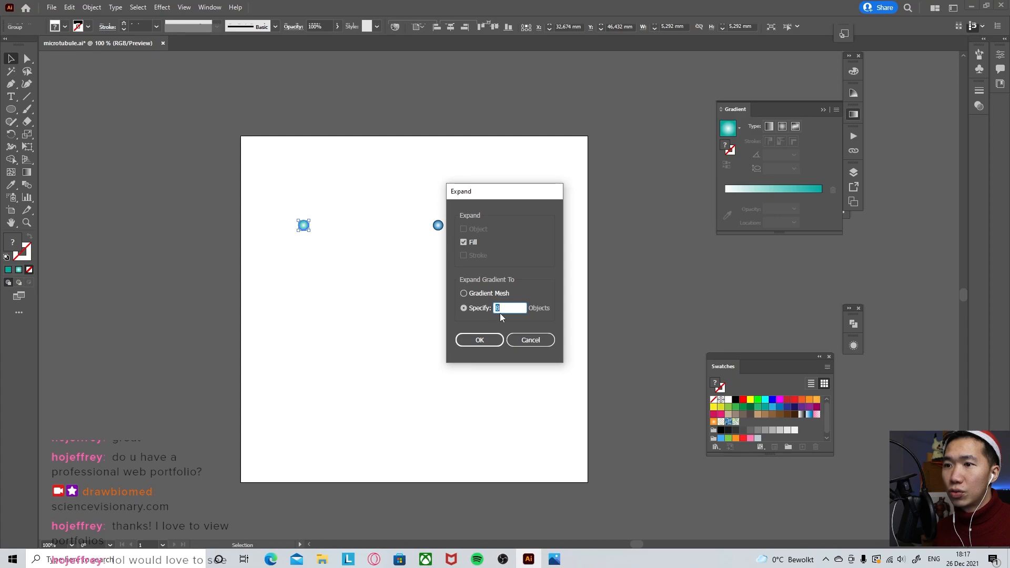
mouse_move(508, 331)
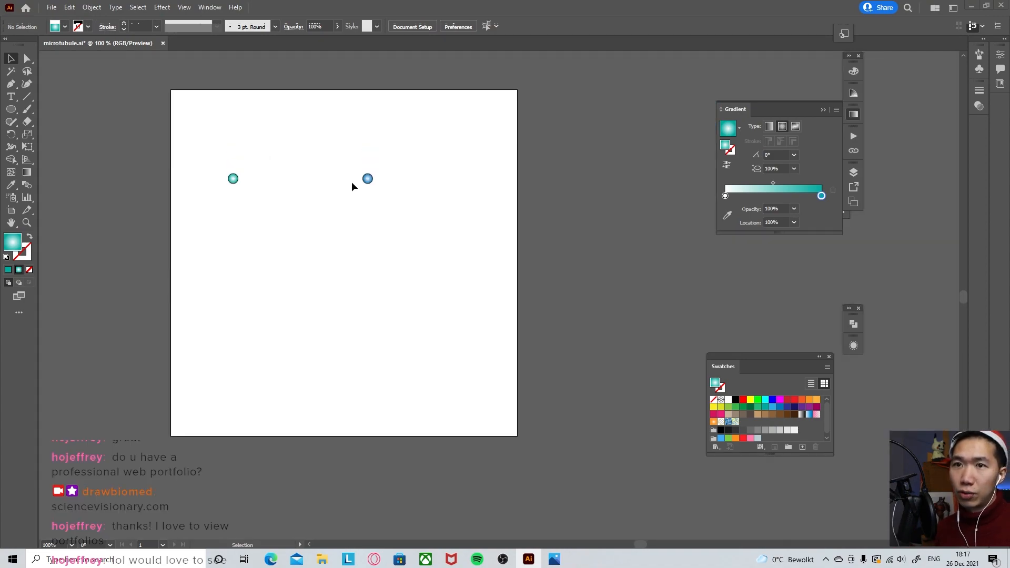
- Define a new scatter brush from the expanded teal sphere, named 'alpha t…'
click(233, 179)
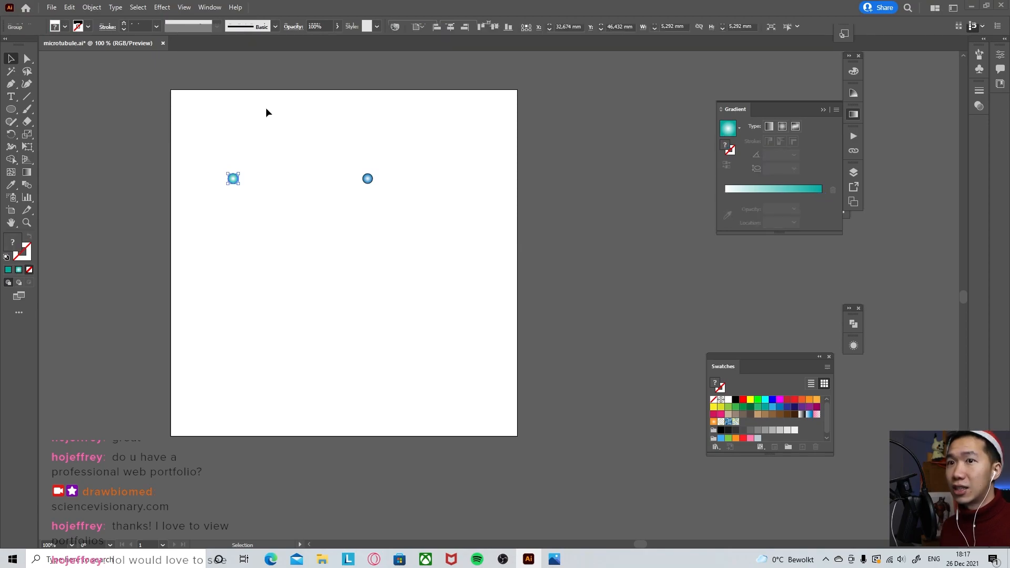
click(275, 27)
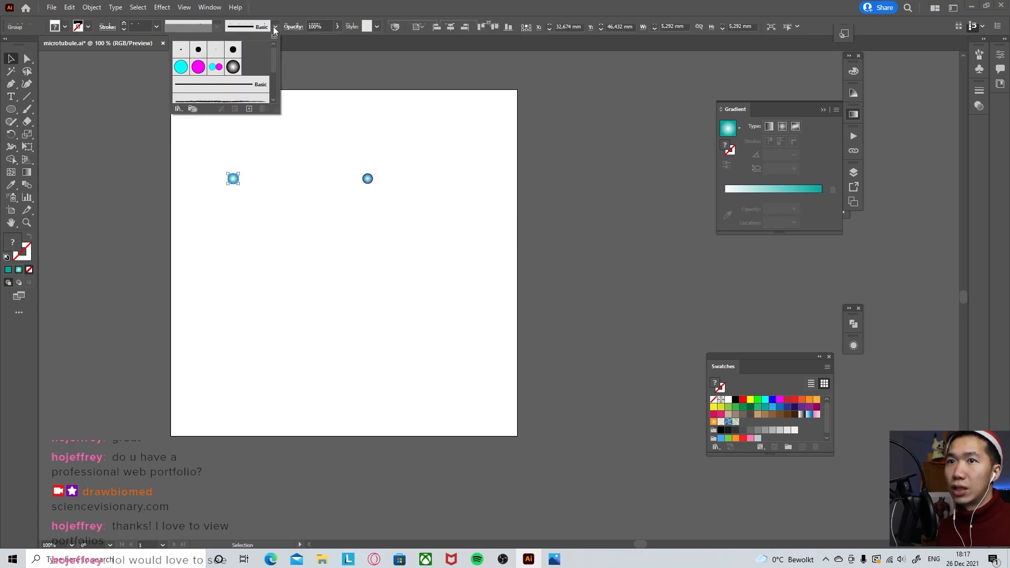
click(274, 33)
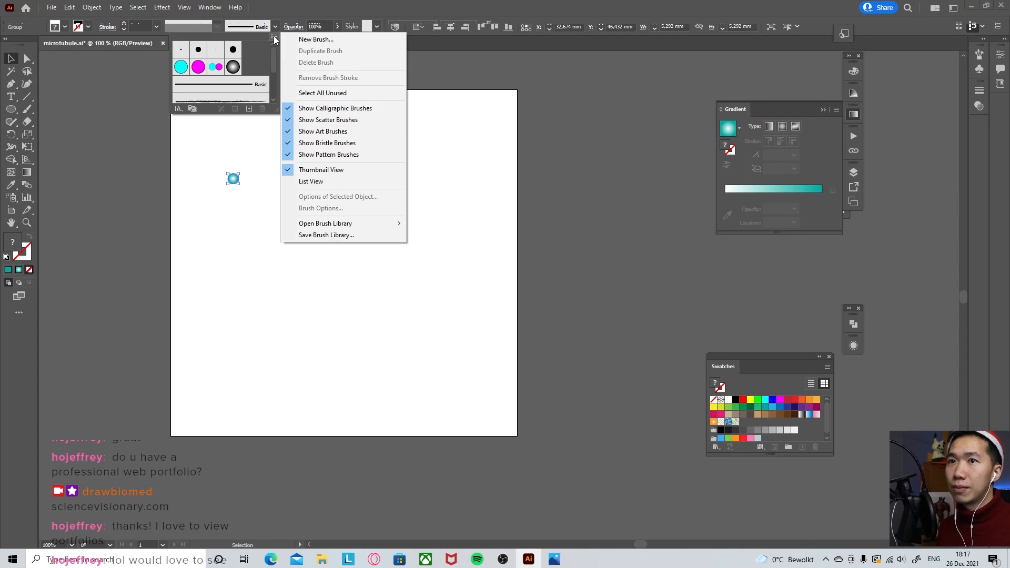
click(316, 39)
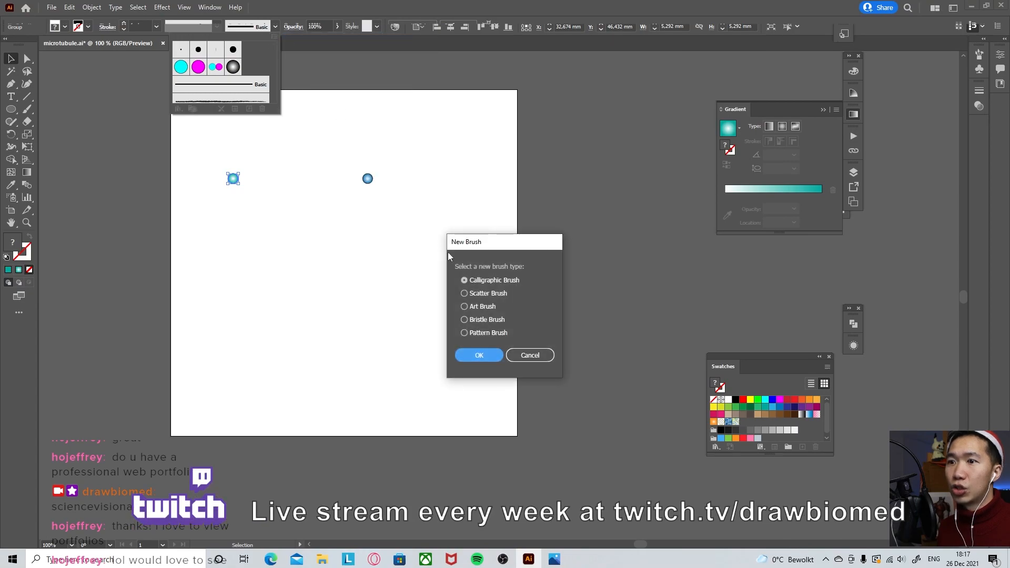
click(479, 355)
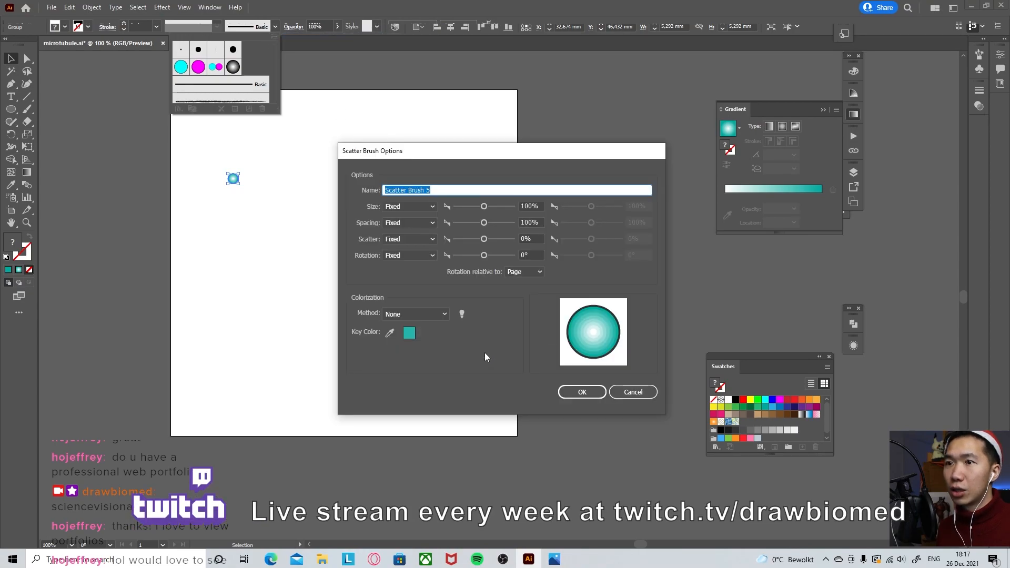
mouse_move(448, 206)
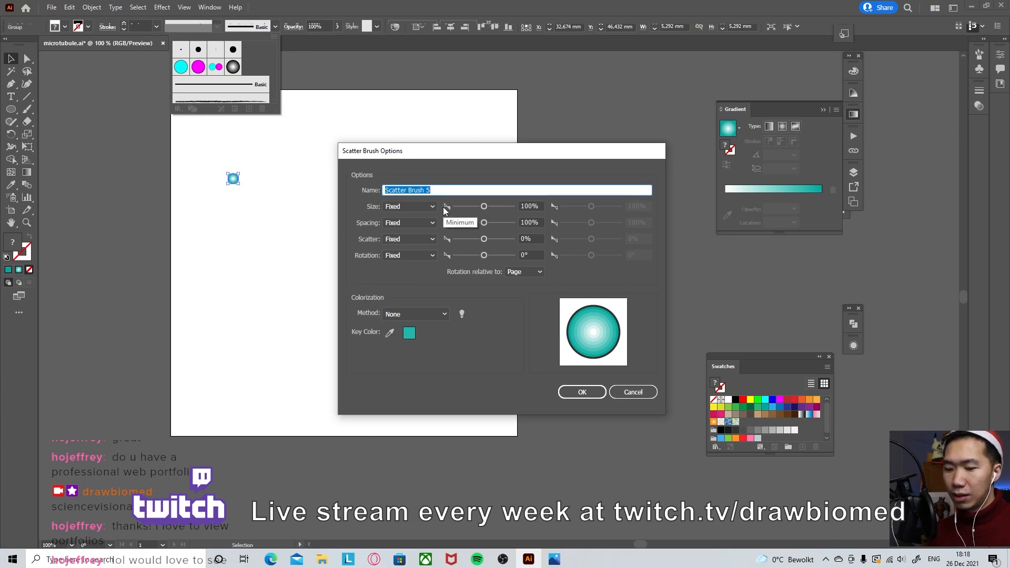
text(a)
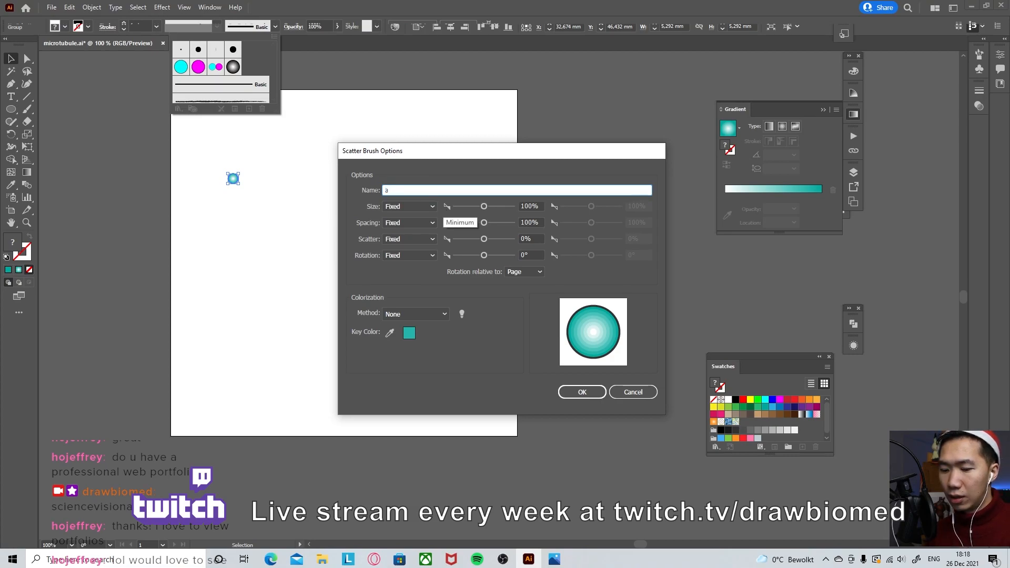
text(lpha t)
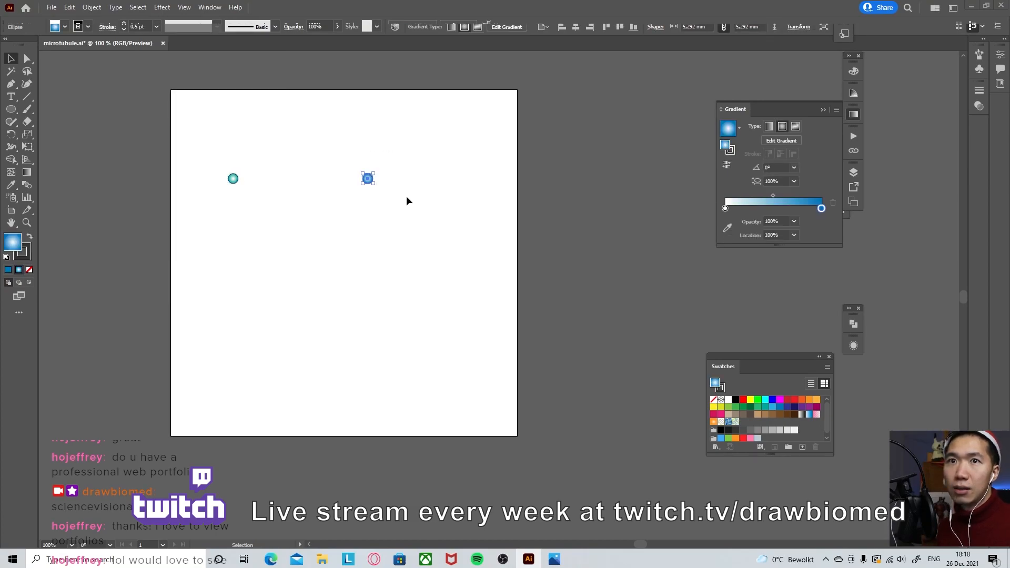
- Expand the blue sphere's gradient and create a scatter brush from it too
click(77, 7)
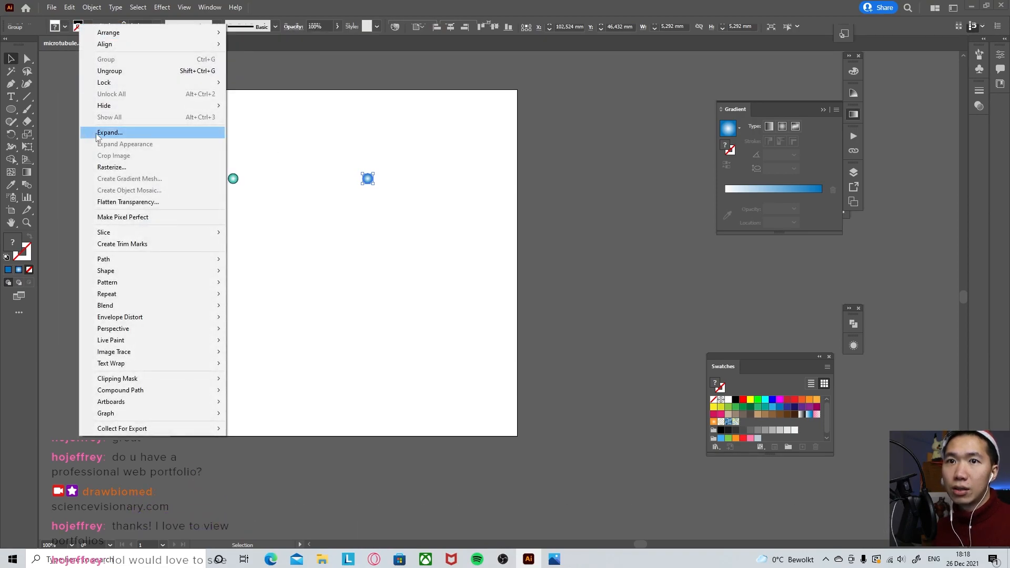
click(109, 132)
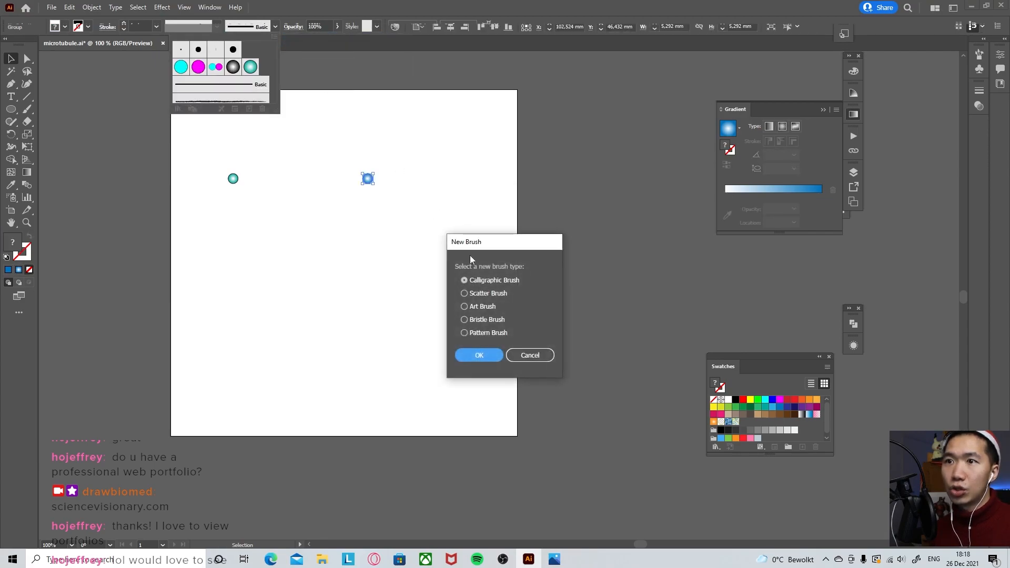
click(464, 293)
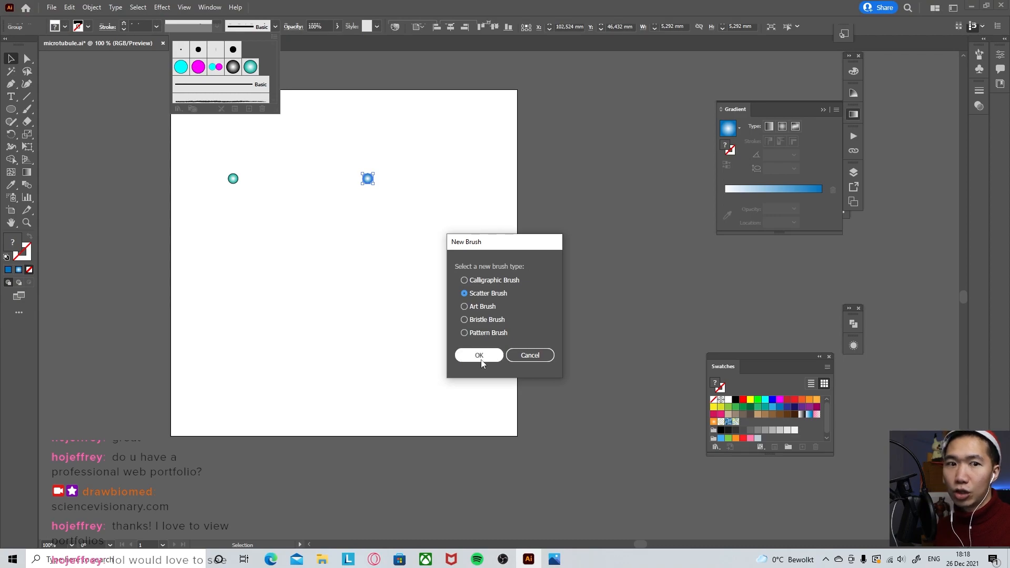
click(479, 355)
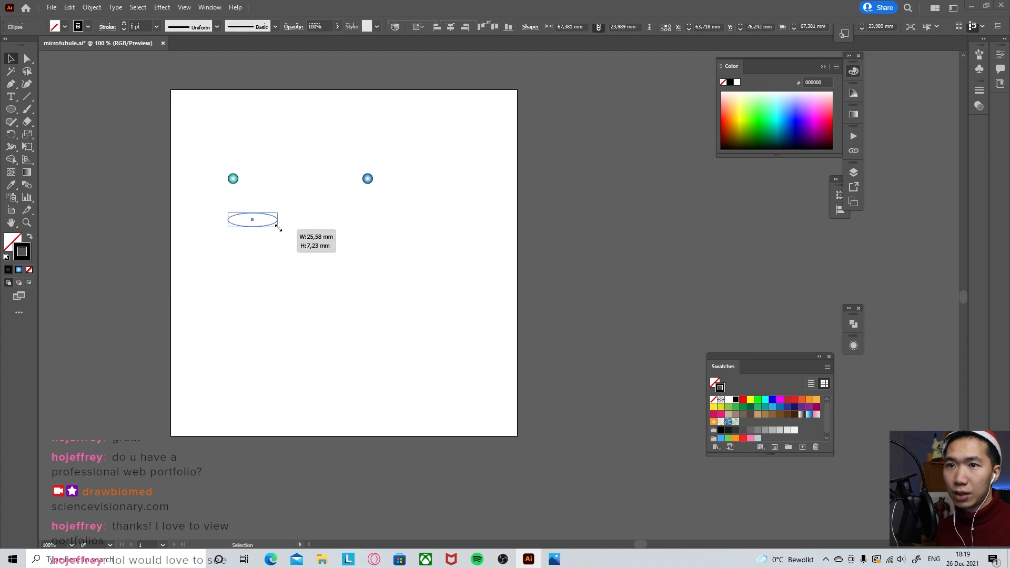
- Draw a flat ellipse rotated -15° and apply the alpha tubulin scatter brush to it
drag(251, 220, 254, 178)
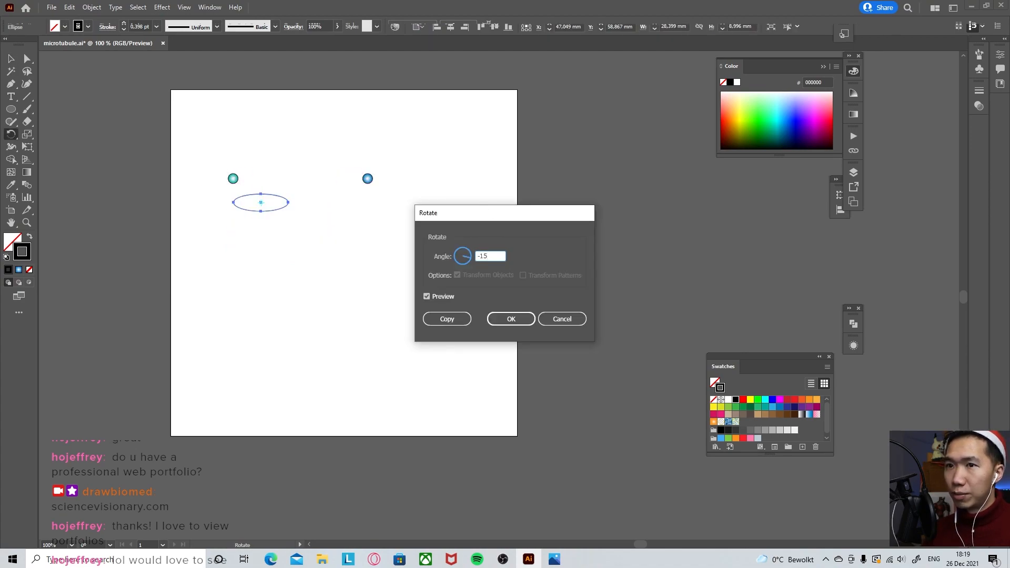
click(510, 318)
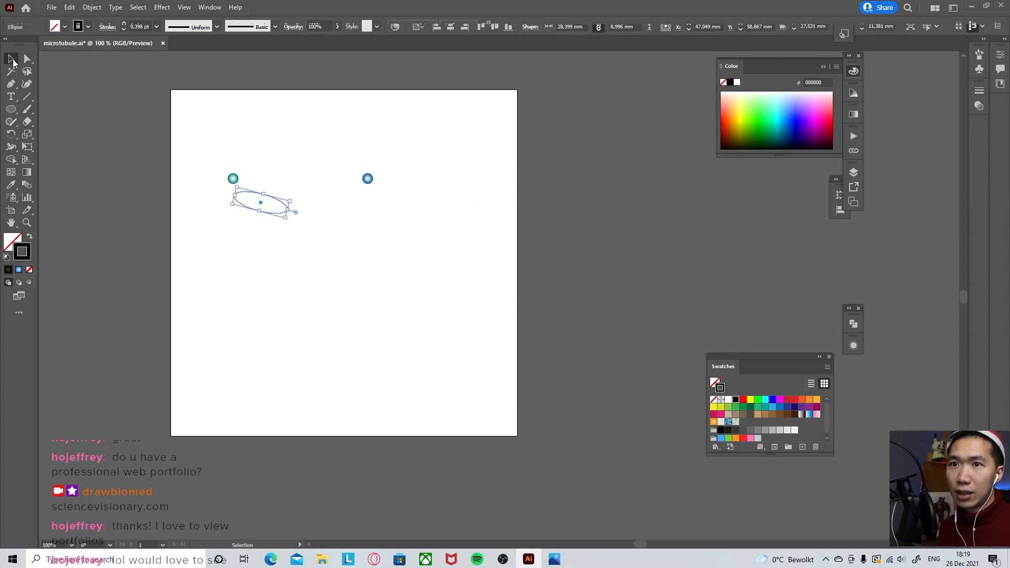
click(274, 27)
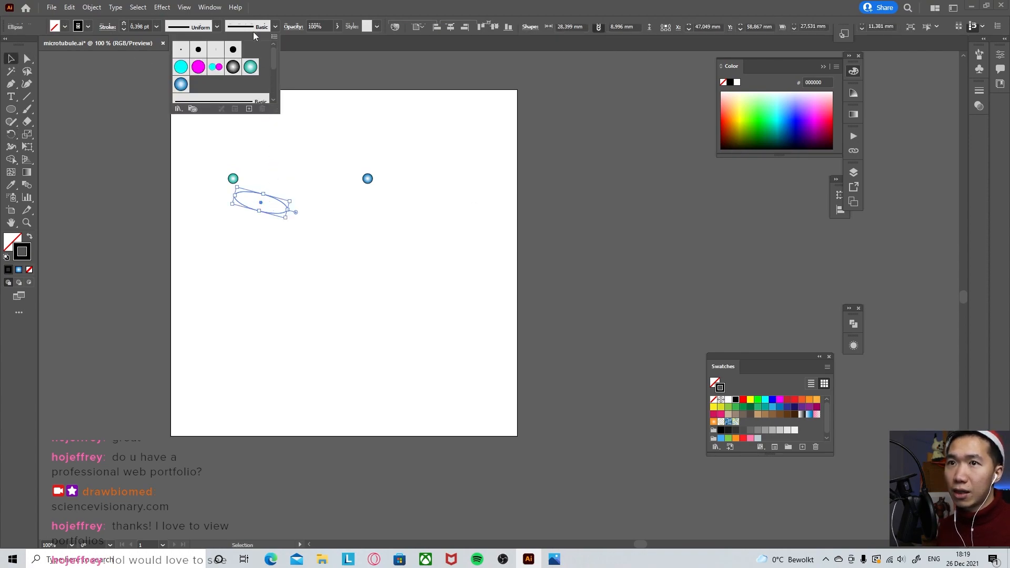
mouse_move(251, 67)
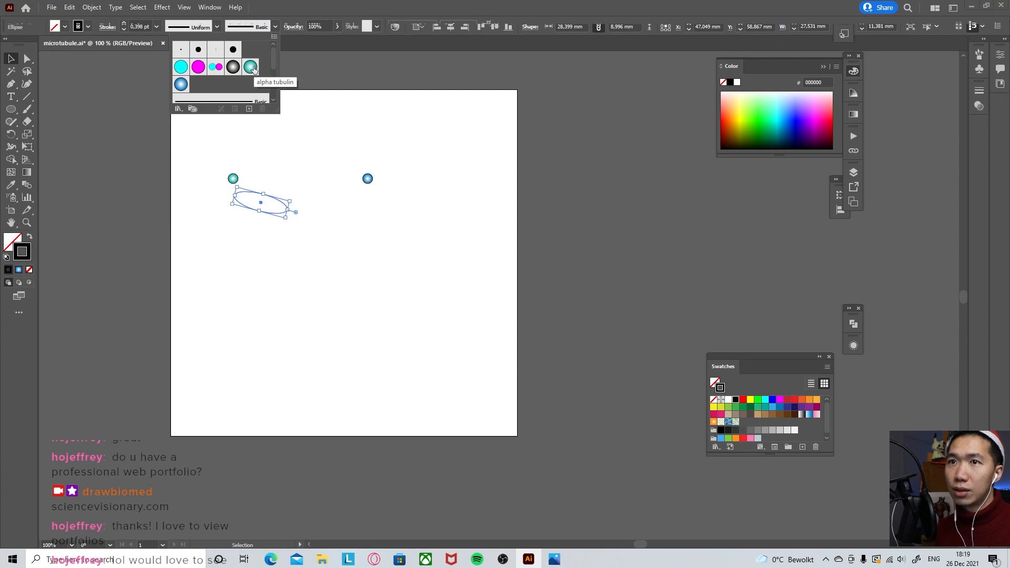
click(250, 66)
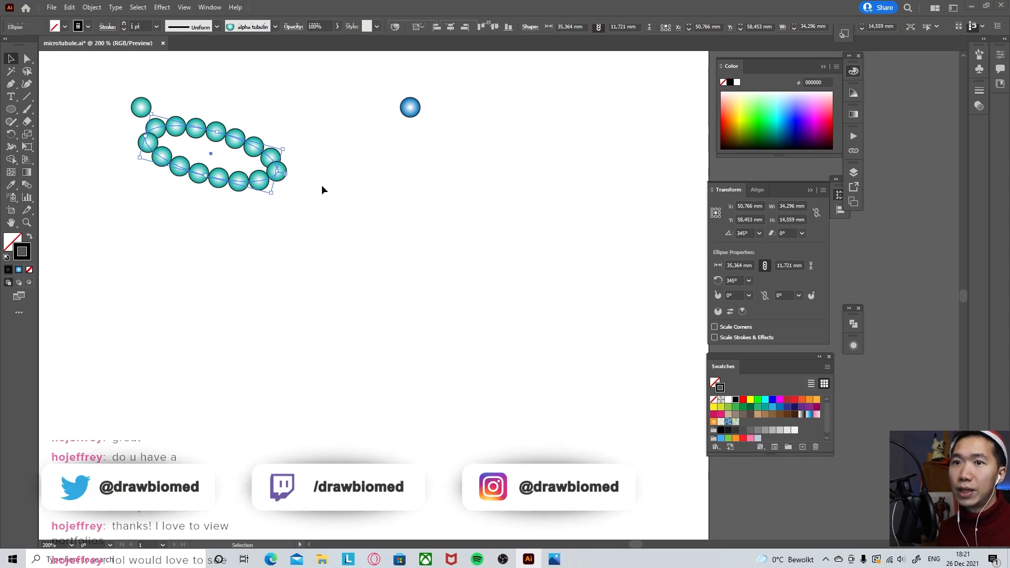
- Cut the sphere ring to an open arc and pair it with a blue beta tubulin row below
drag(210, 148, 252, 193)
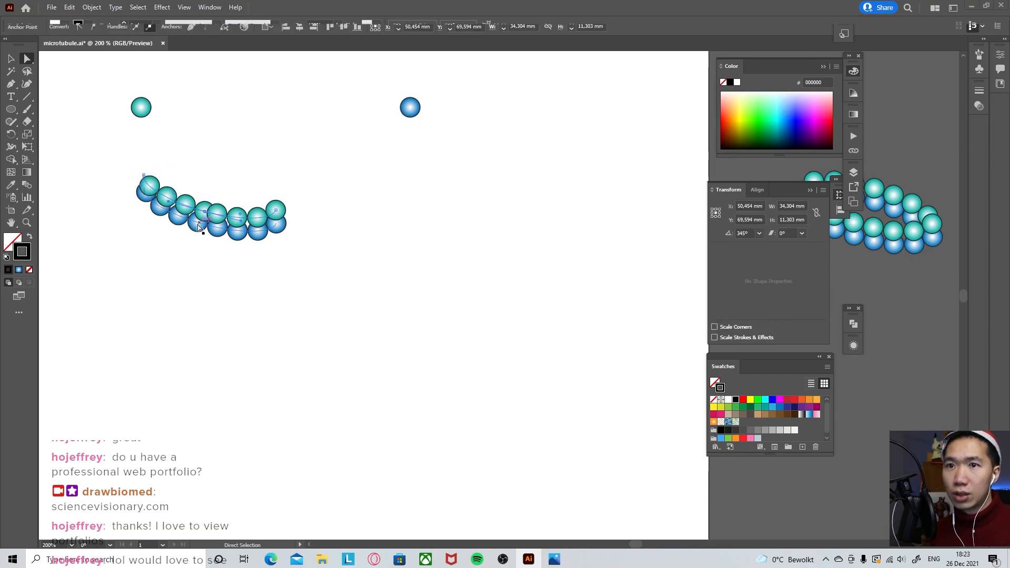
mouse_move(229, 26)
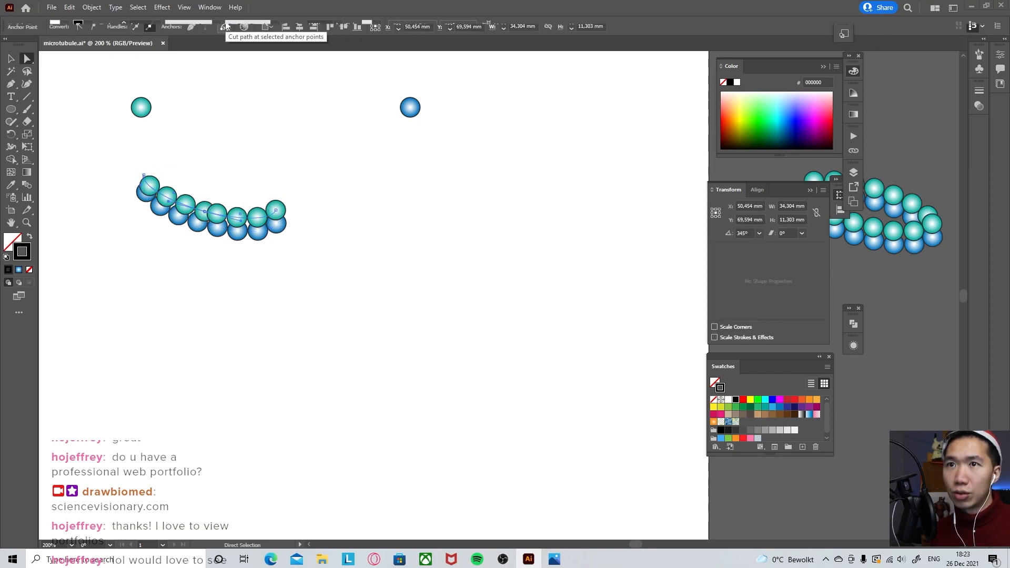
mouse_move(231, 52)
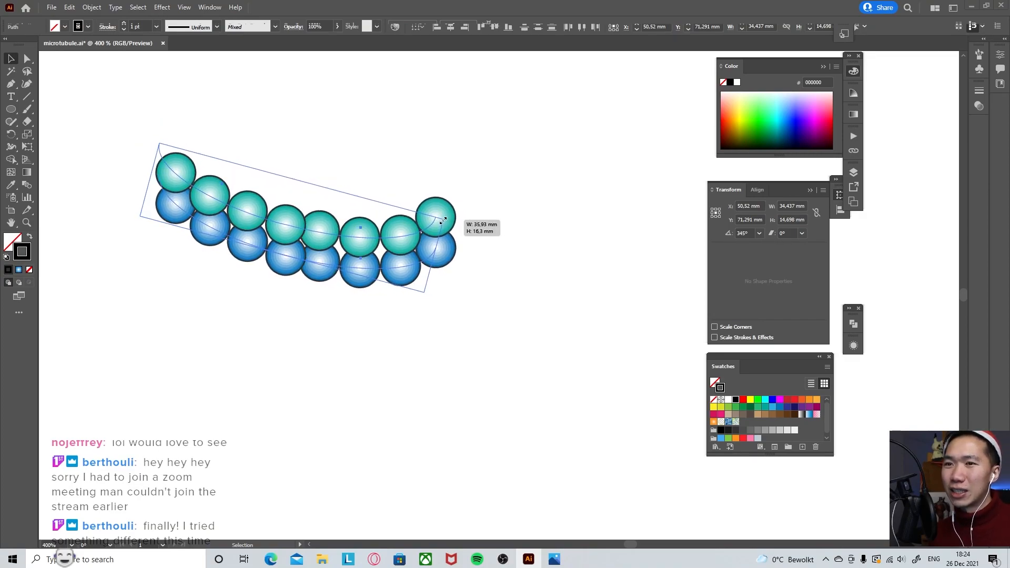
- Alt-drag copies of the teal-and-blue arc pair downward to add more alternating rows
drag(443, 219, 454, 215)
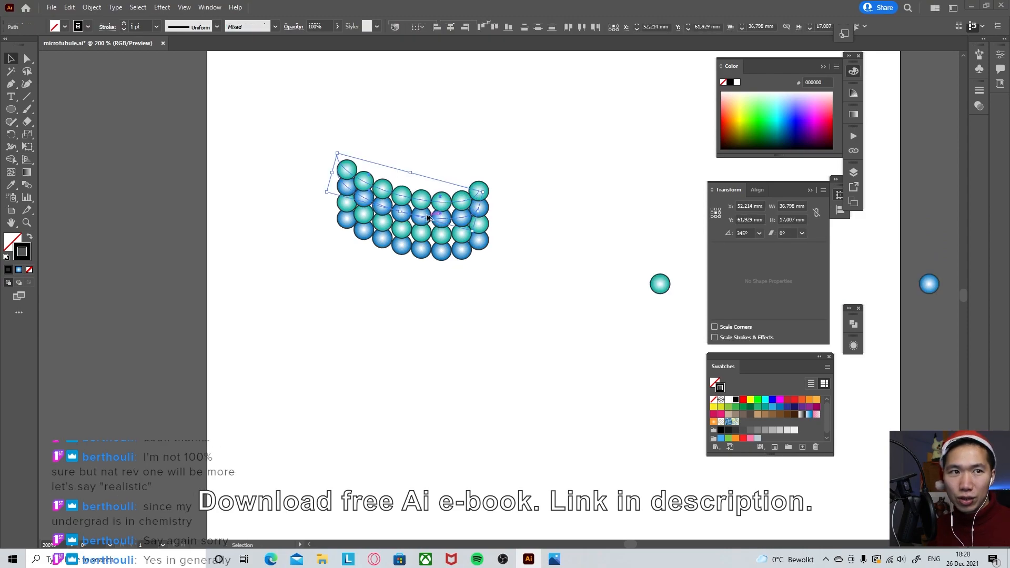
drag(428, 216, 431, 191)
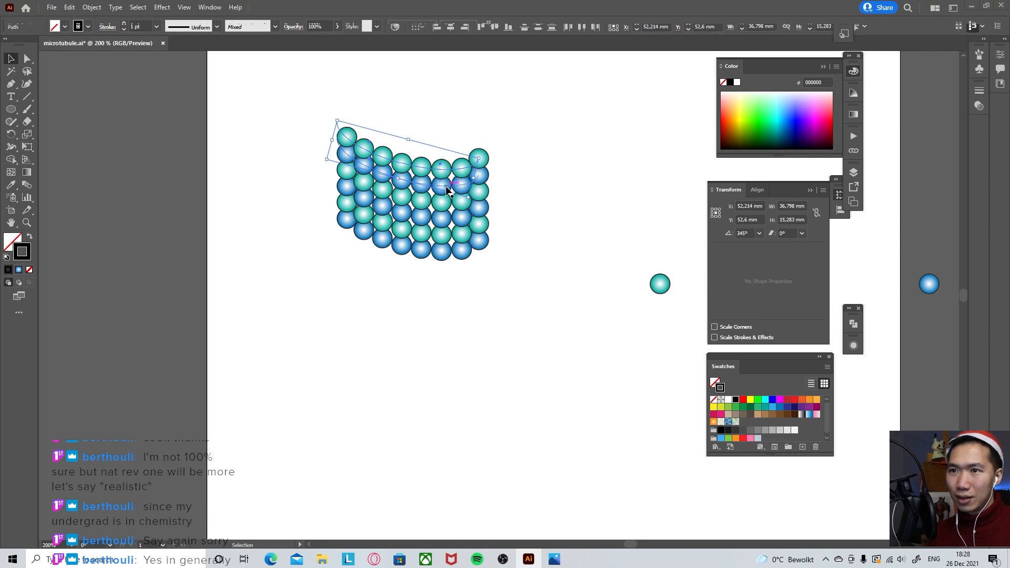
- Copy the whole sphere wall downward repeatedly to lengthen it into a tall column
click(335, 283)
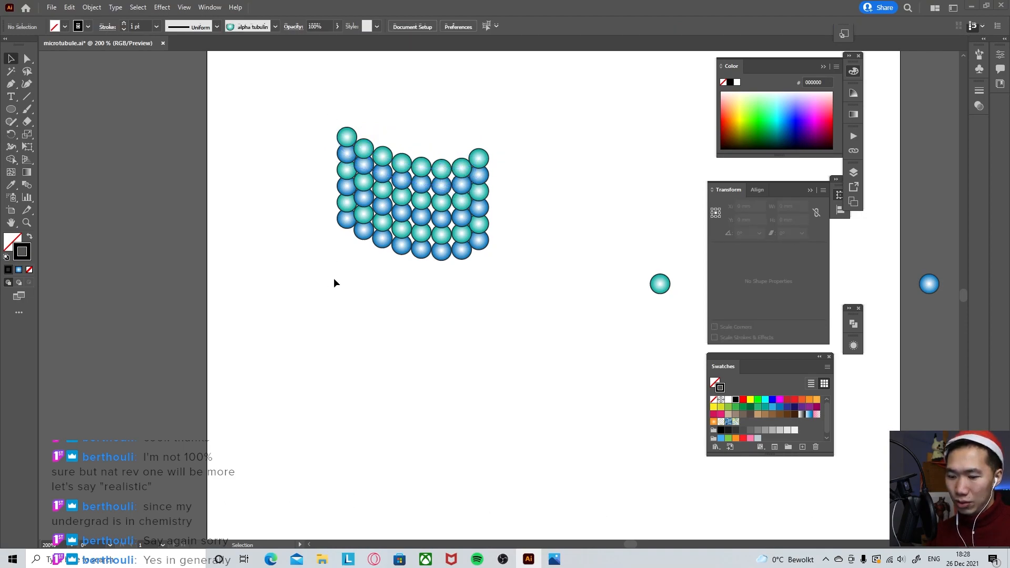
click(412, 198)
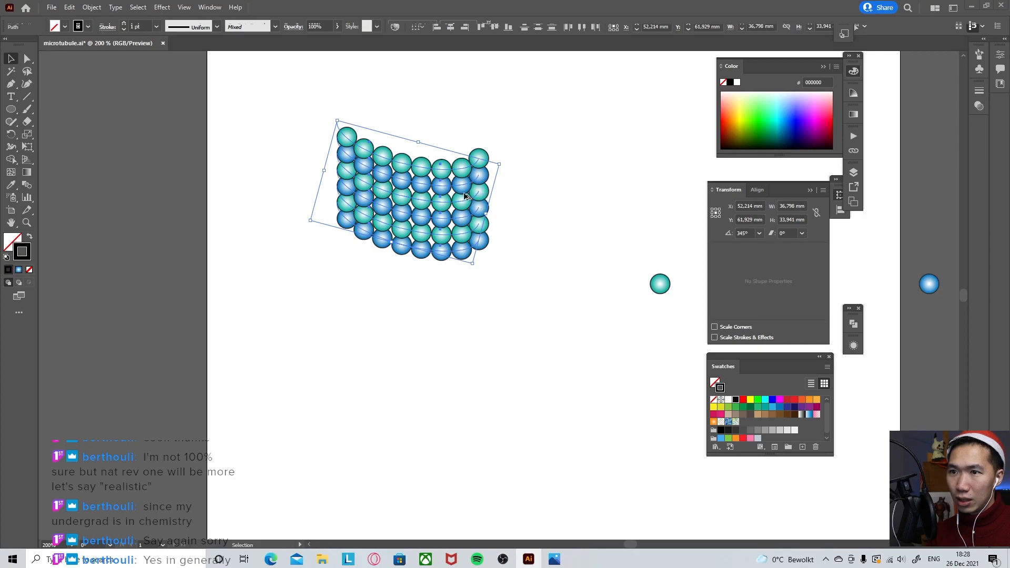
drag(418, 193, 464, 309)
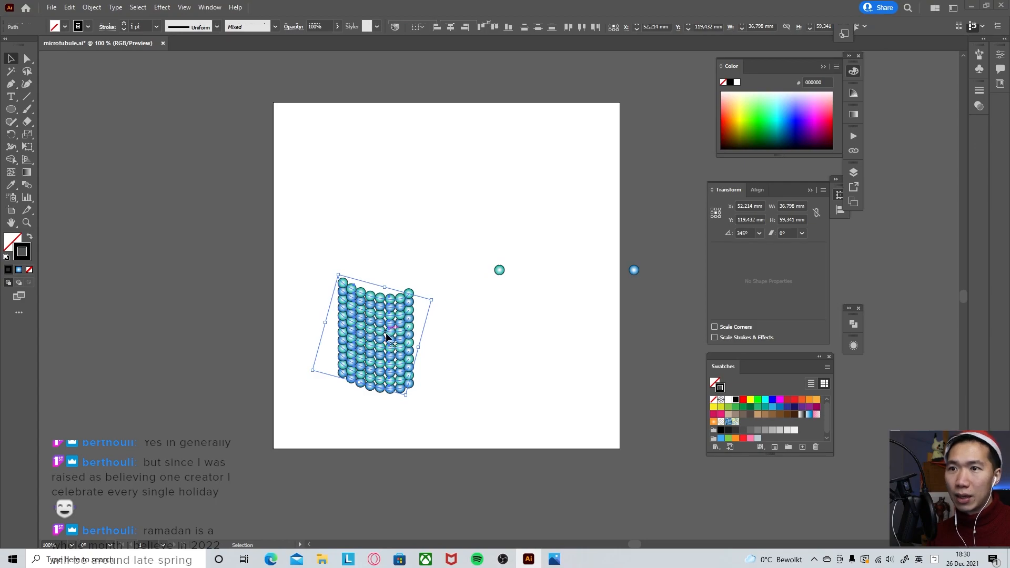
drag(387, 335, 387, 264)
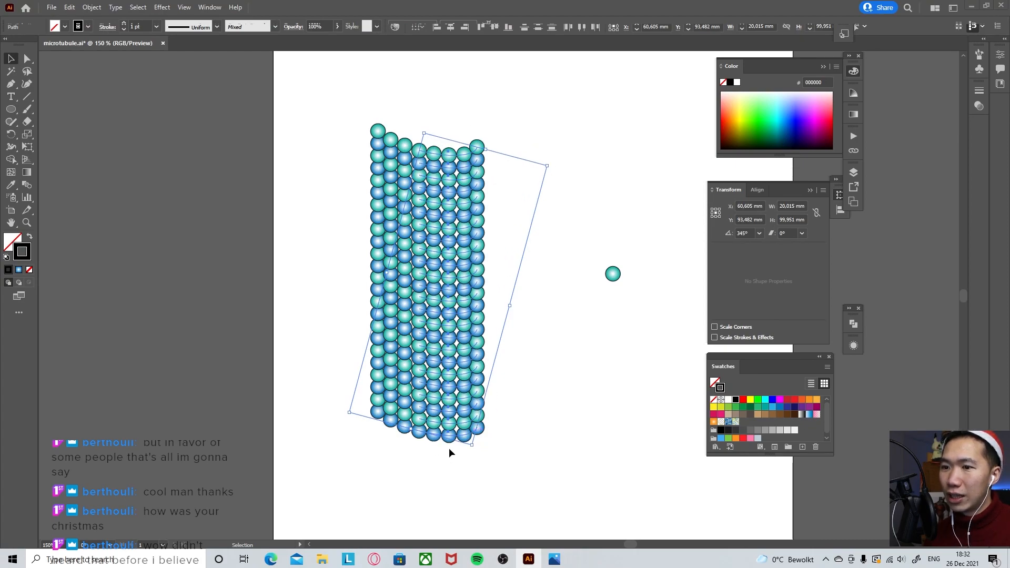
drag(450, 450, 457, 445)
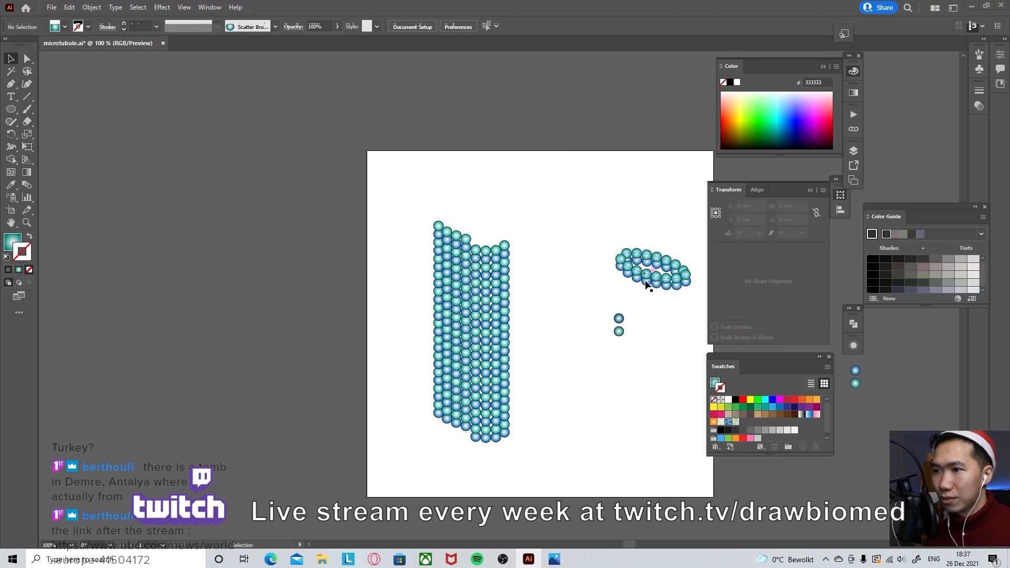
- Duplicate the tilted ring lower down and give the bottom ring blue beta tubulin spheres
click(650, 281)
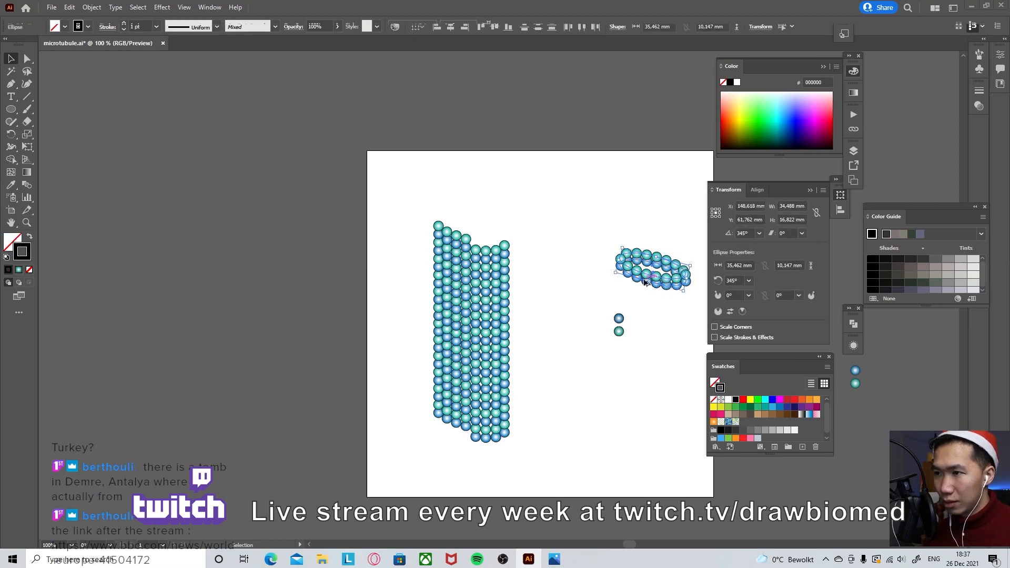
drag(651, 271, 652, 379)
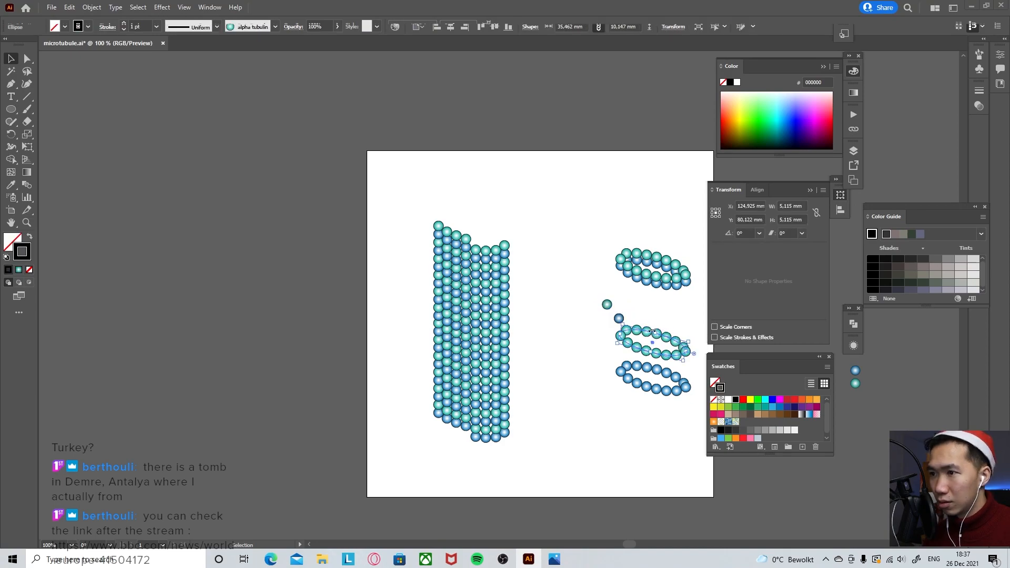
click(274, 27)
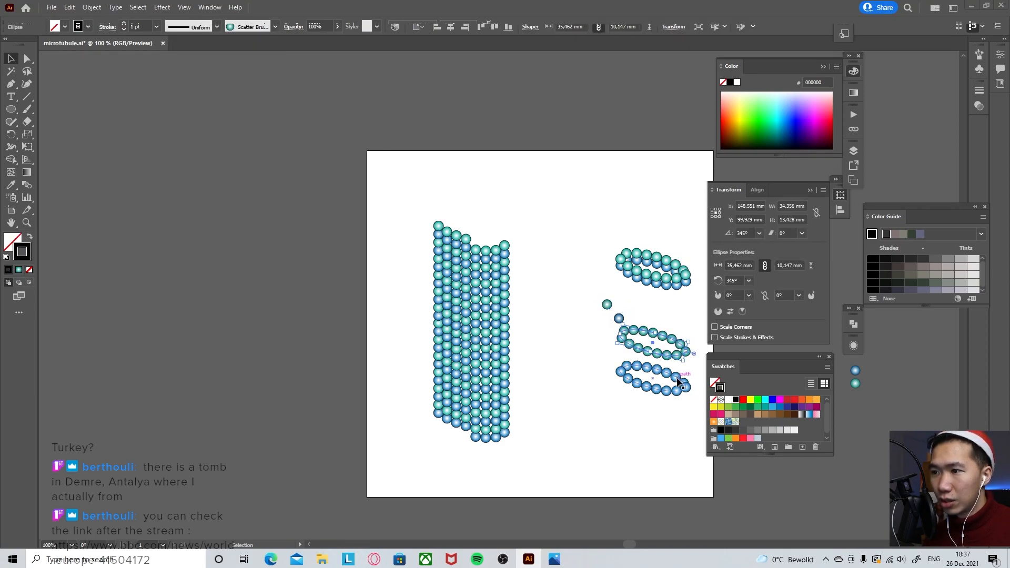
click(274, 26)
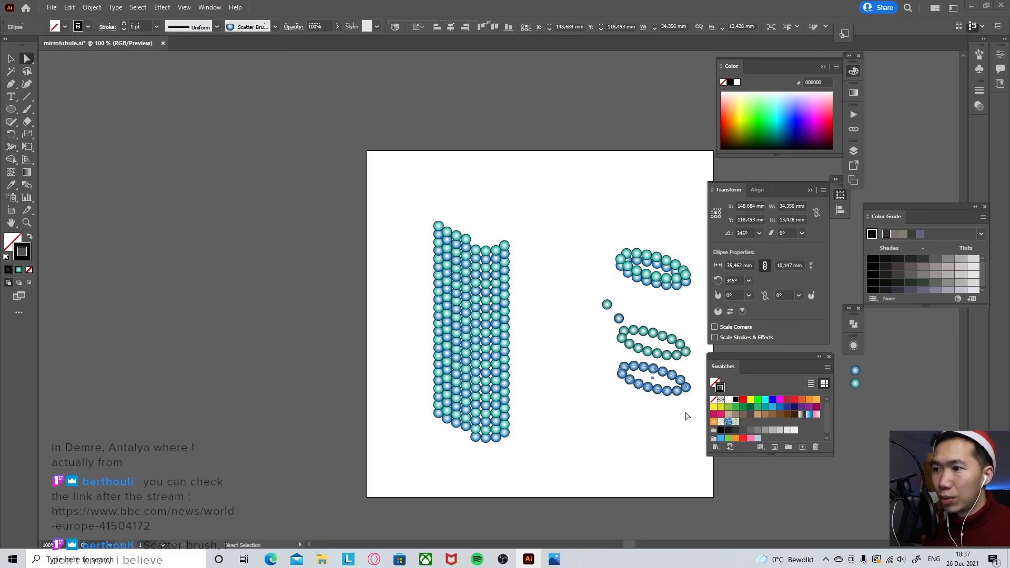
click(651, 380)
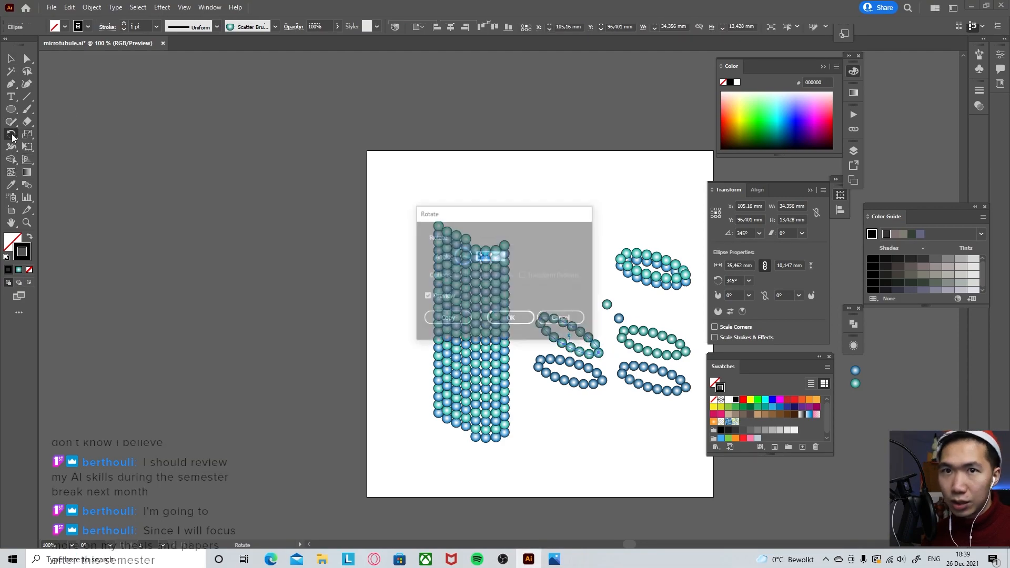
- Rotate a sphere ring and place it across the top of the column as the rim
click(511, 318)
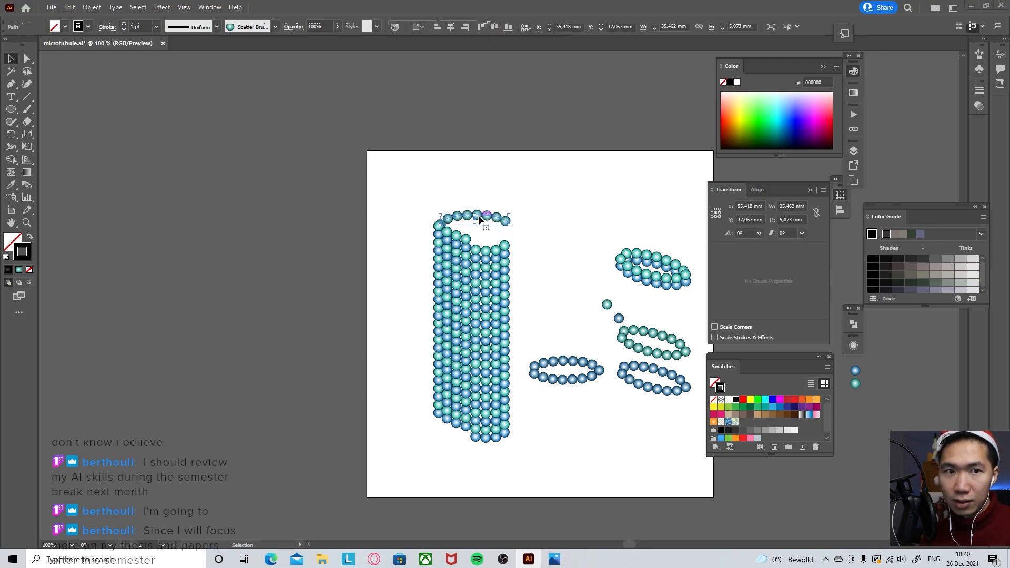
click(557, 395)
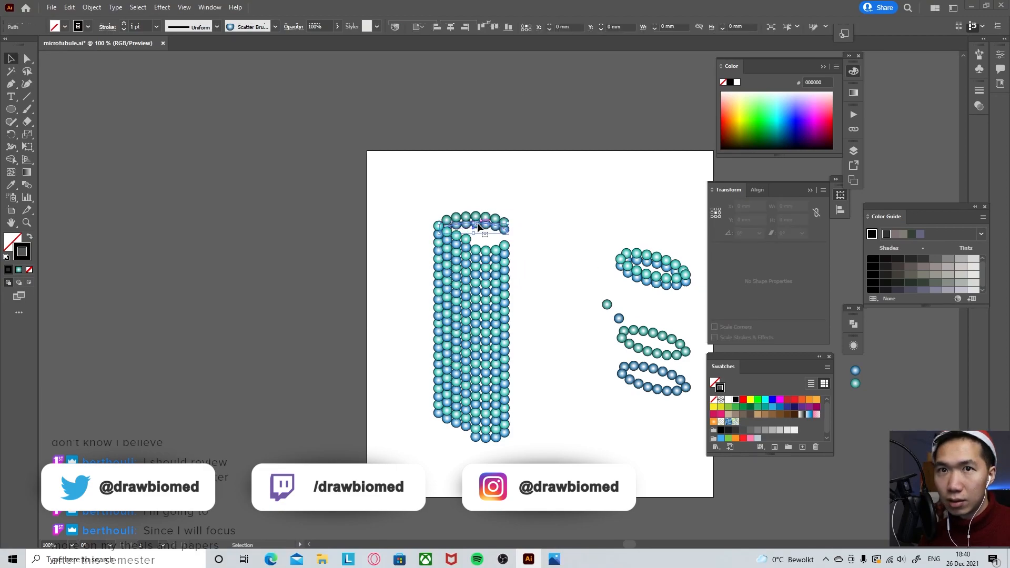
click(534, 211)
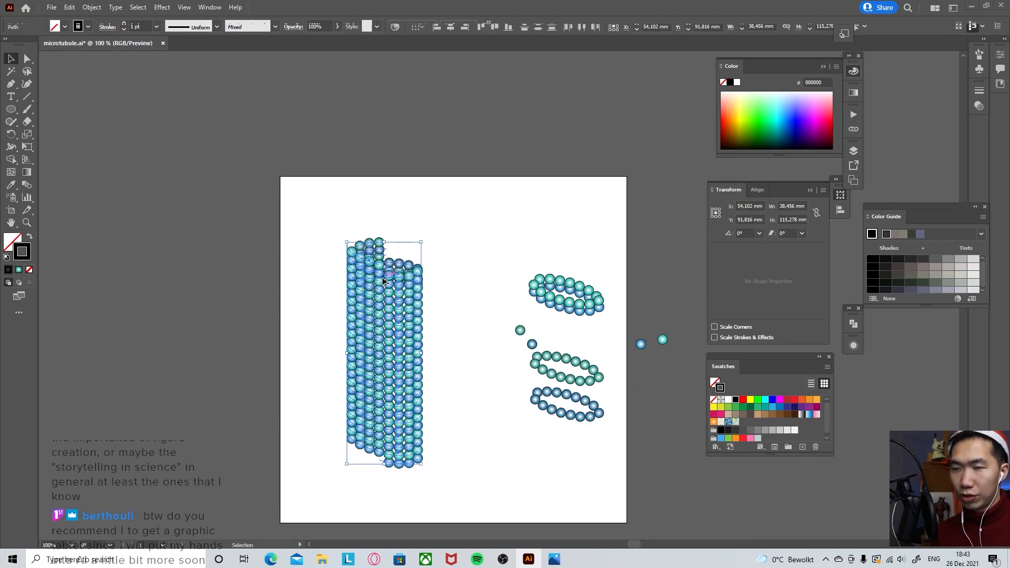
- Alt-drag a spare column copy left of the artboard and Expand Appearance on the original
drag(383, 352, 183, 353)
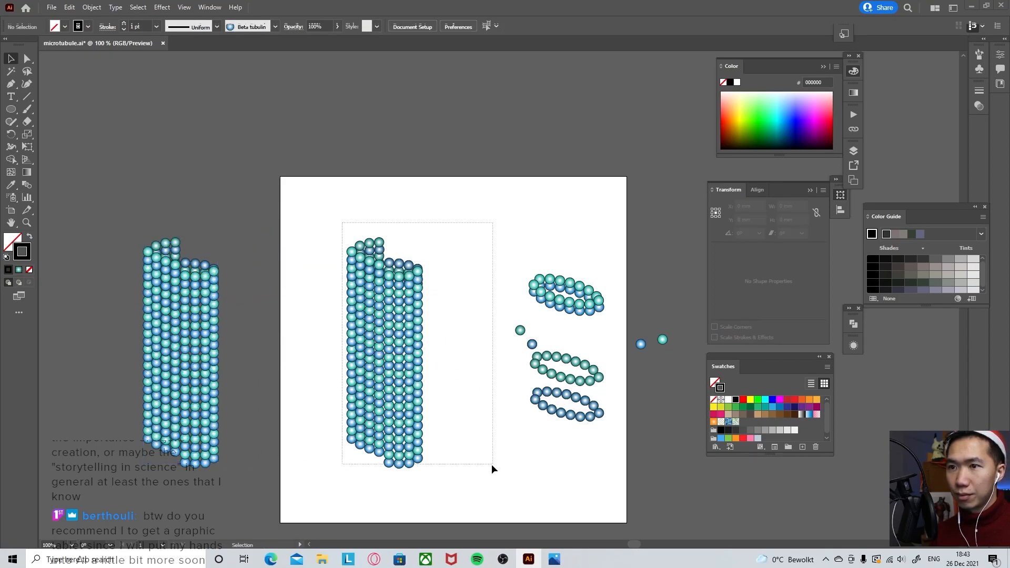
click(384, 357)
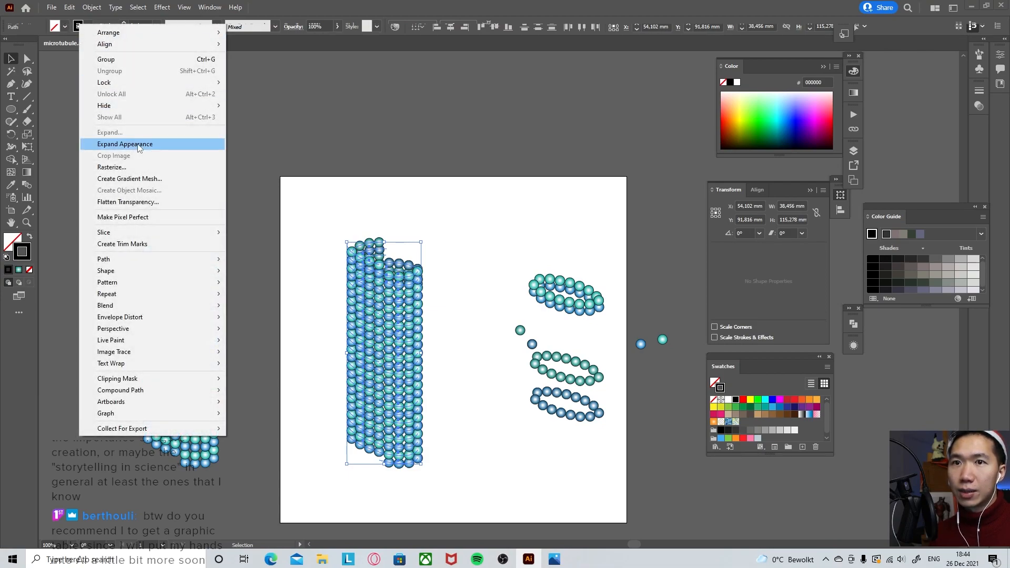
click(125, 143)
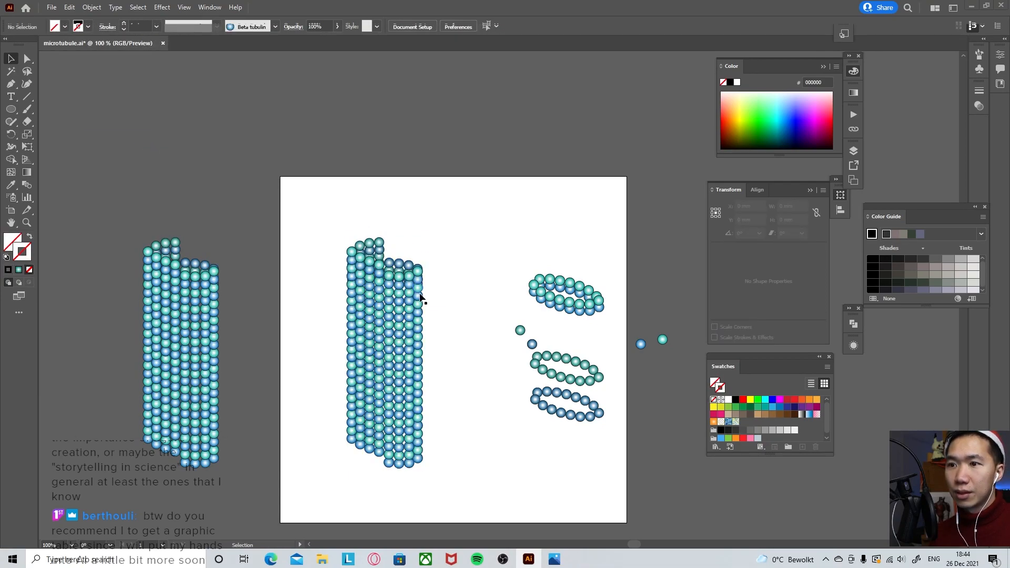
click(403, 309)
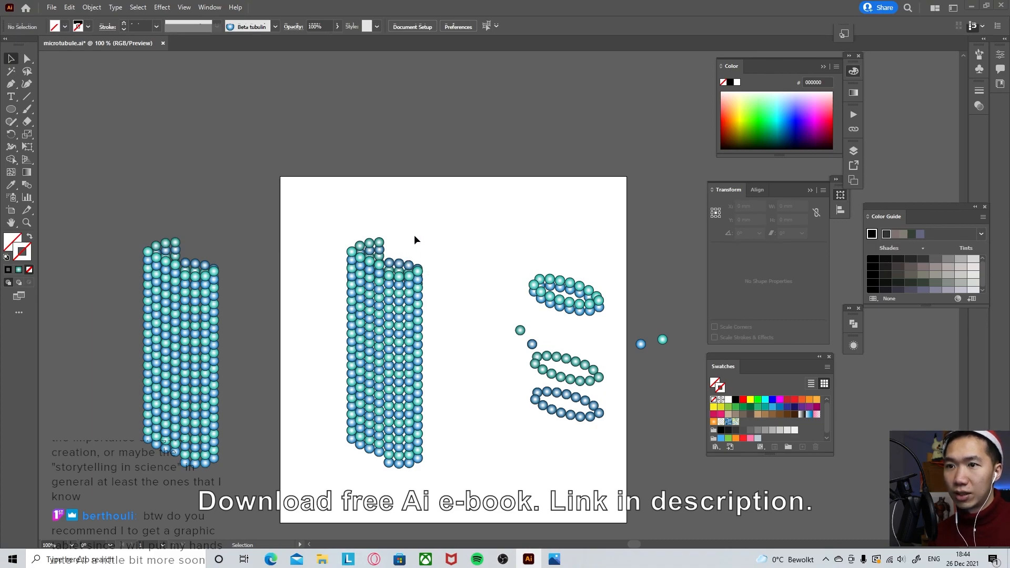
- Select the whole middle cylinder and ungroup it into separate sphere columns
drag(431, 246, 431, 409)
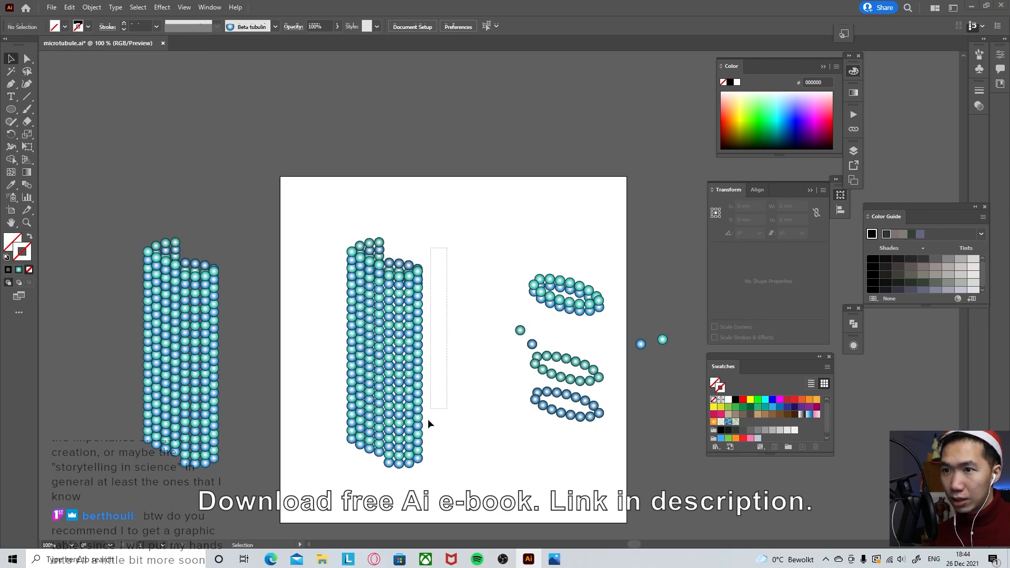
drag(438, 248, 447, 483)
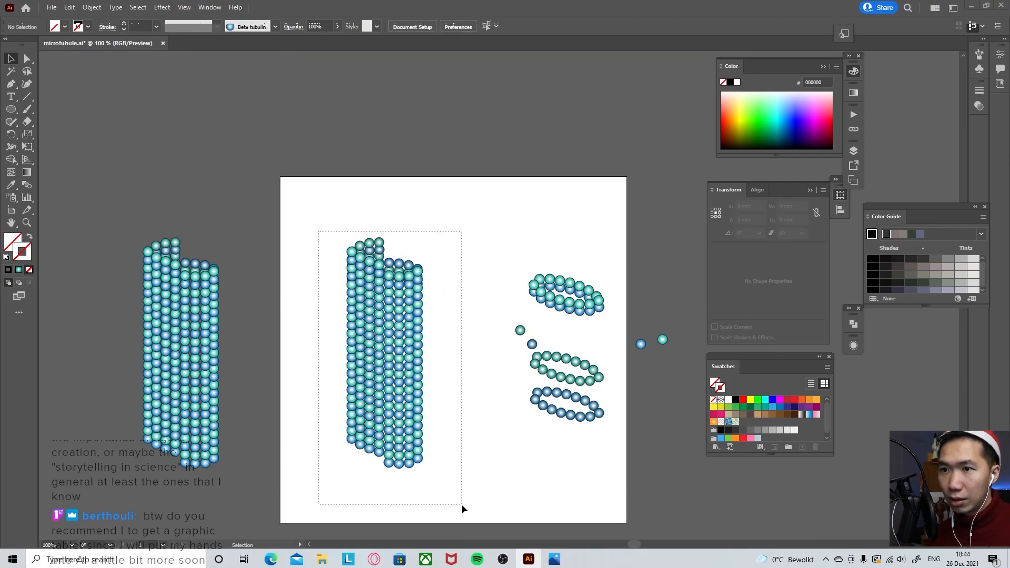
click(383, 364)
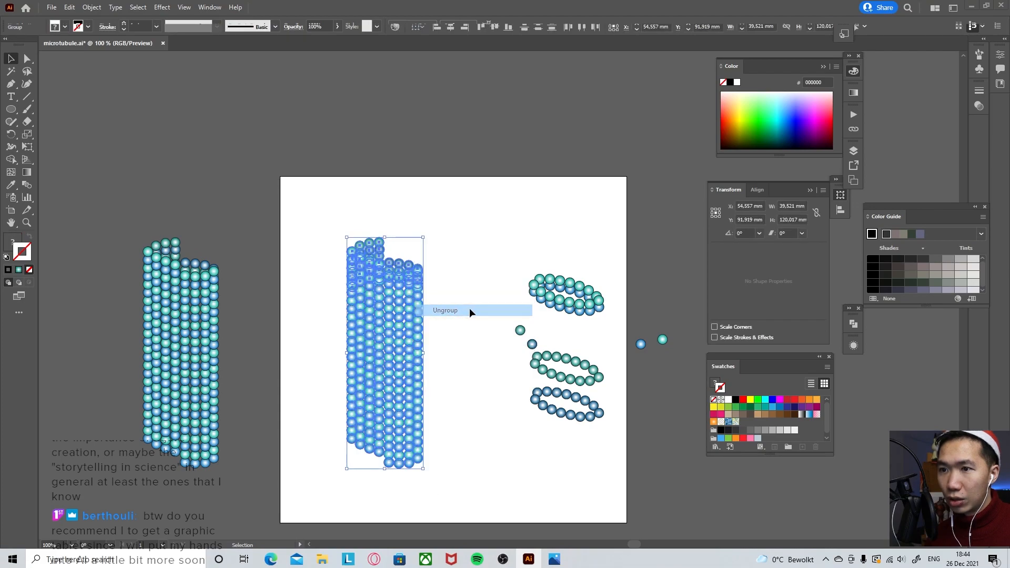
click(445, 311)
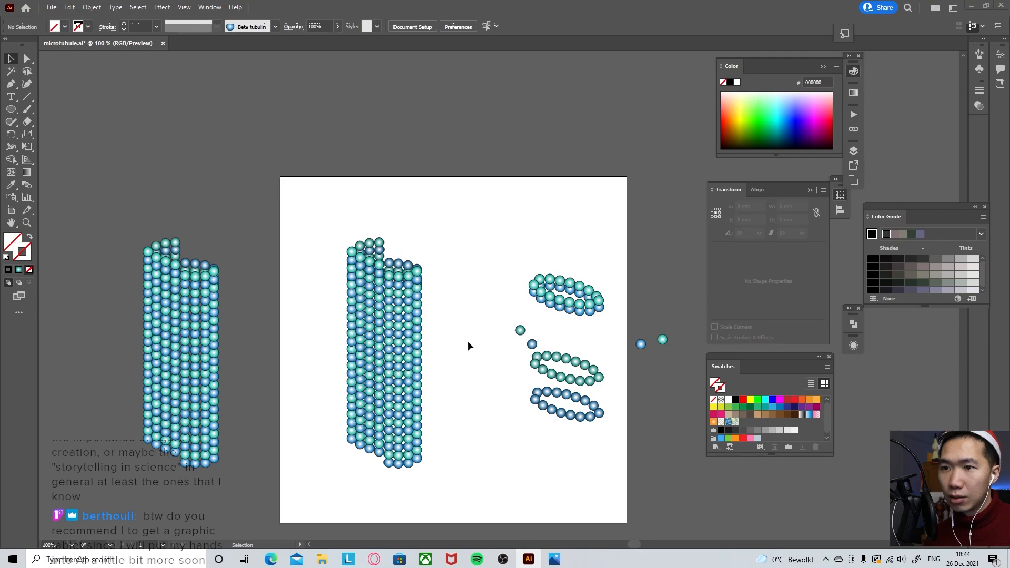
- Shift the rightmost column of spheres inward so it overlaps its neighbouring column
drag(441, 244, 396, 467)
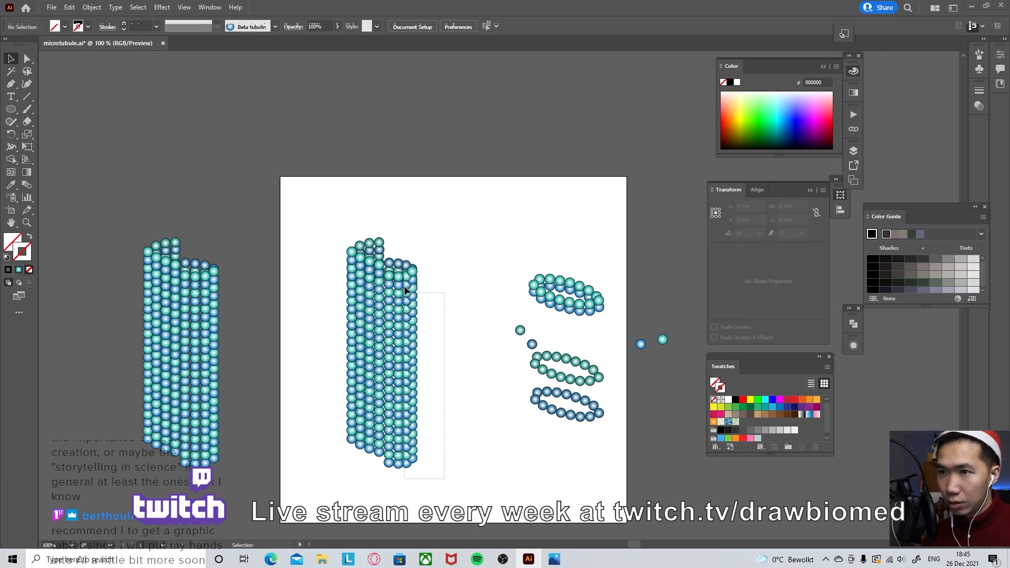
click(412, 294)
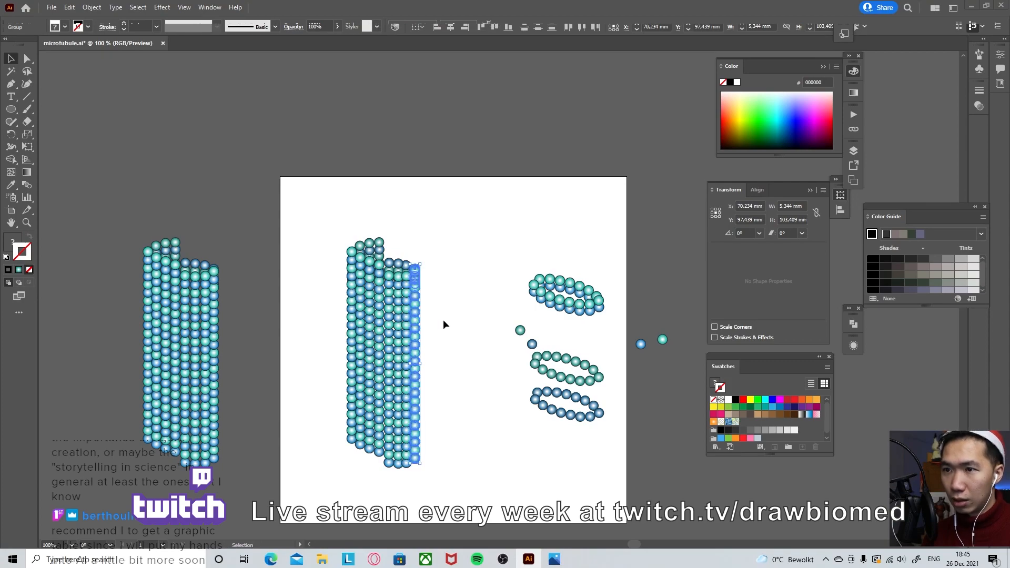
mouse_move(443, 325)
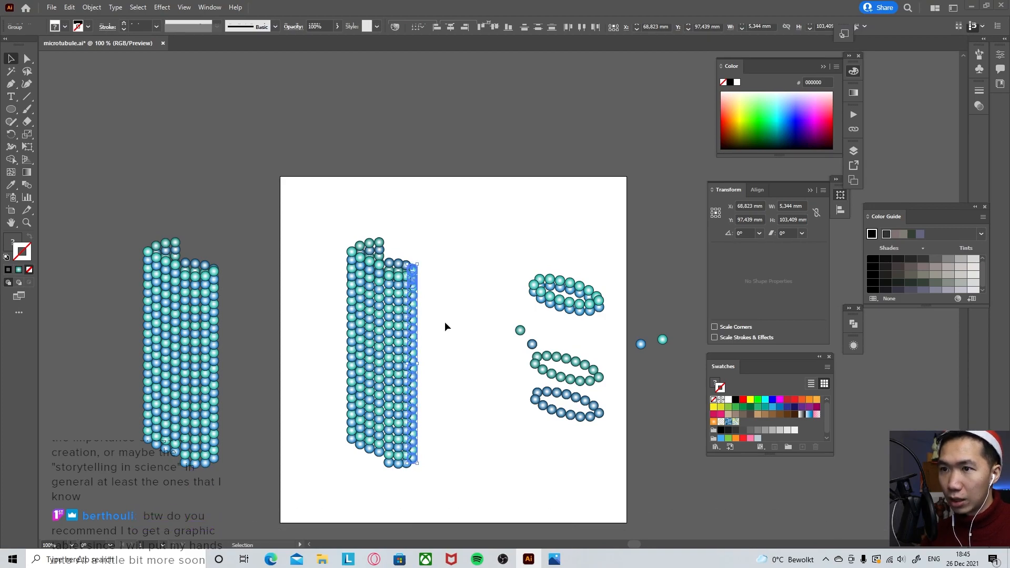
click(447, 327)
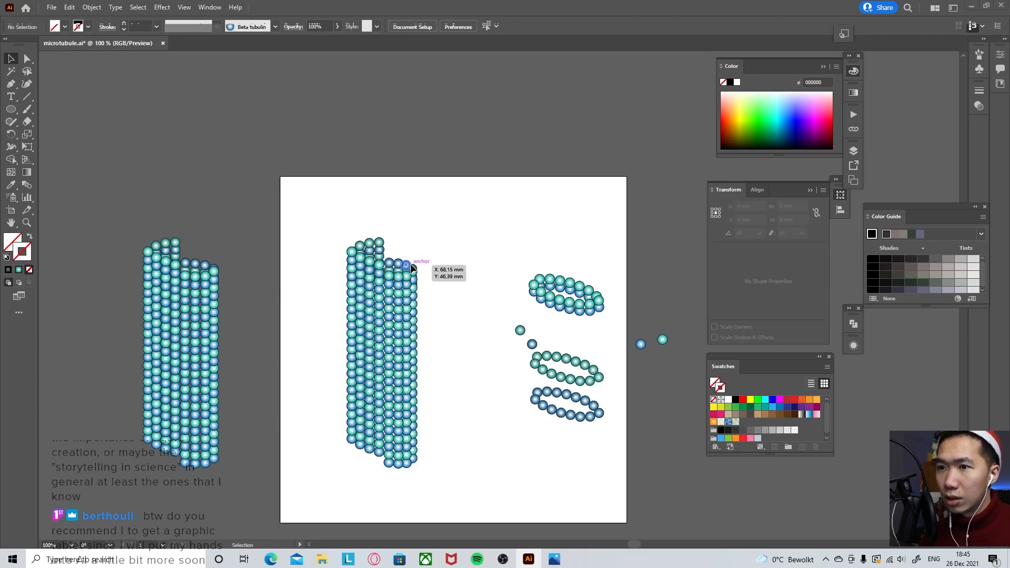
click(404, 264)
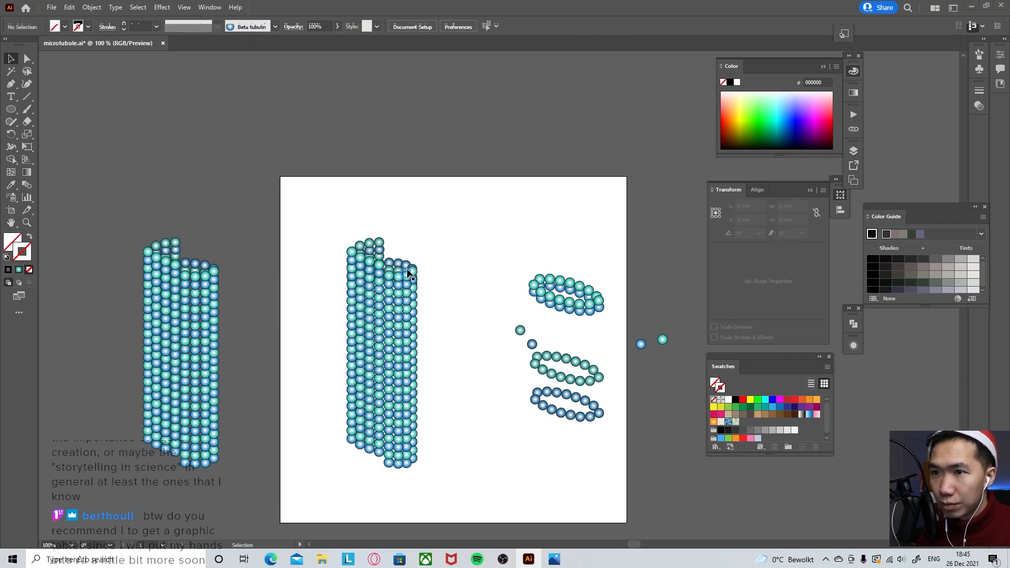
click(405, 276)
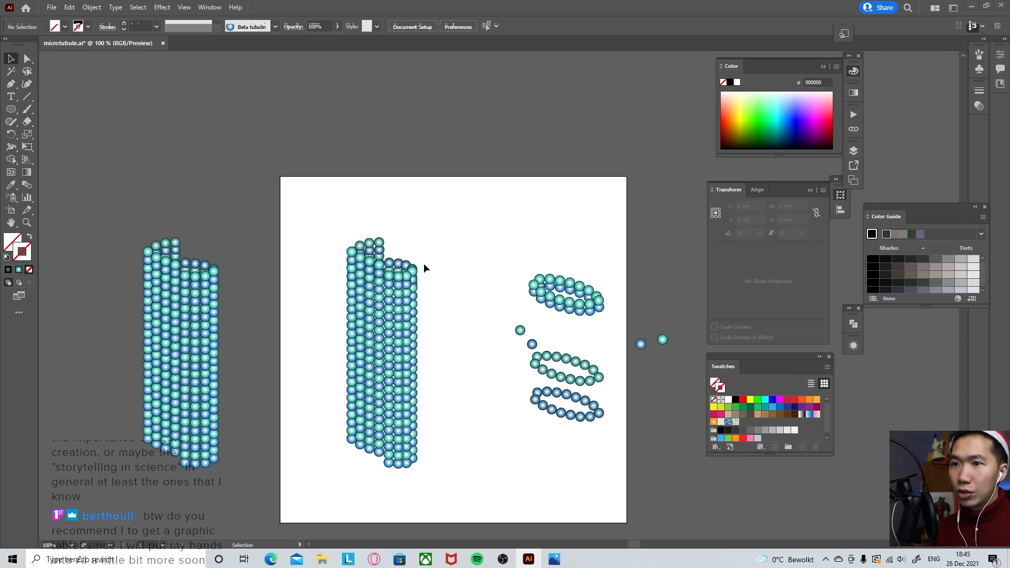
mouse_move(415, 275)
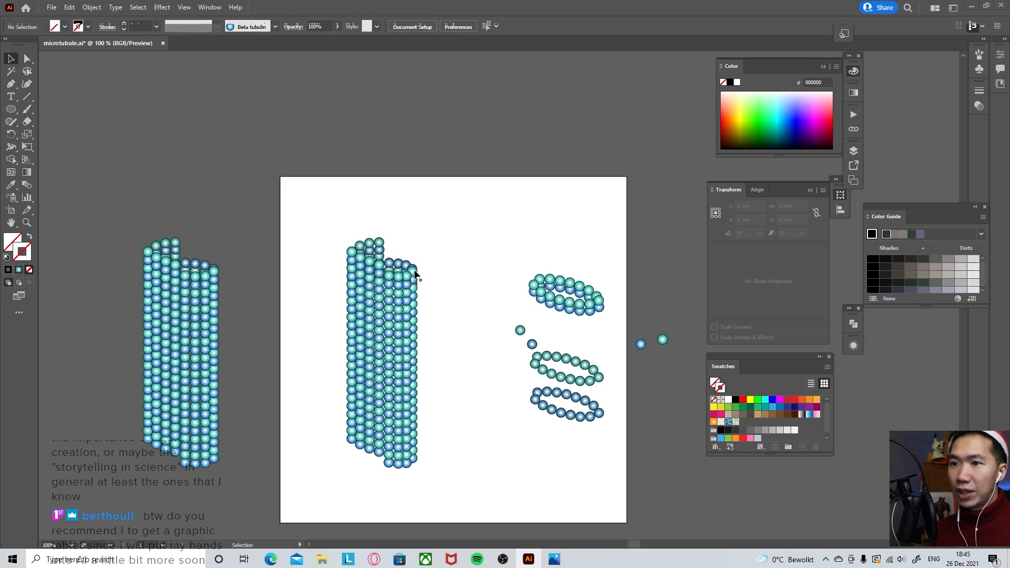
mouse_move(415, 377)
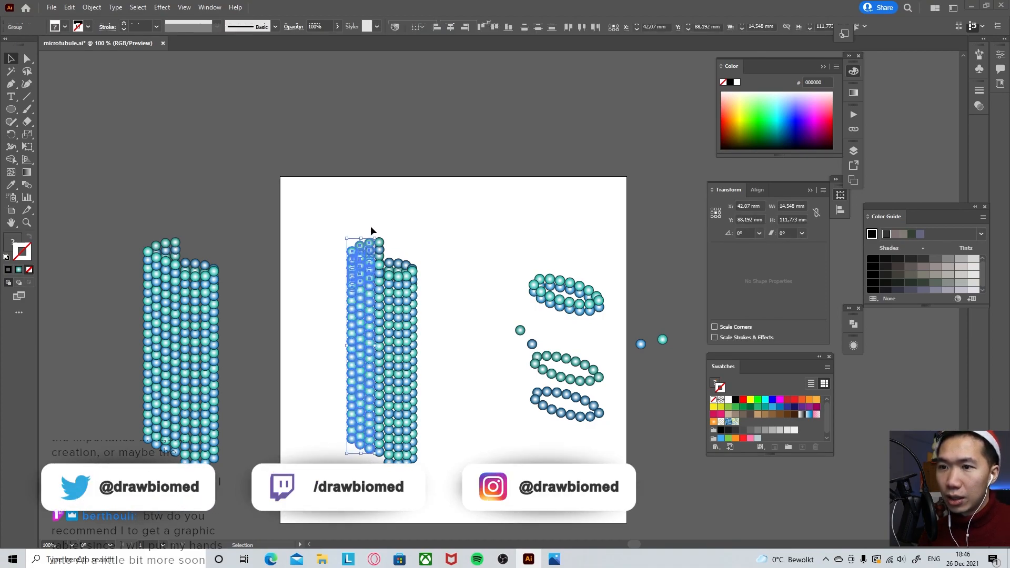
mouse_move(524, 289)
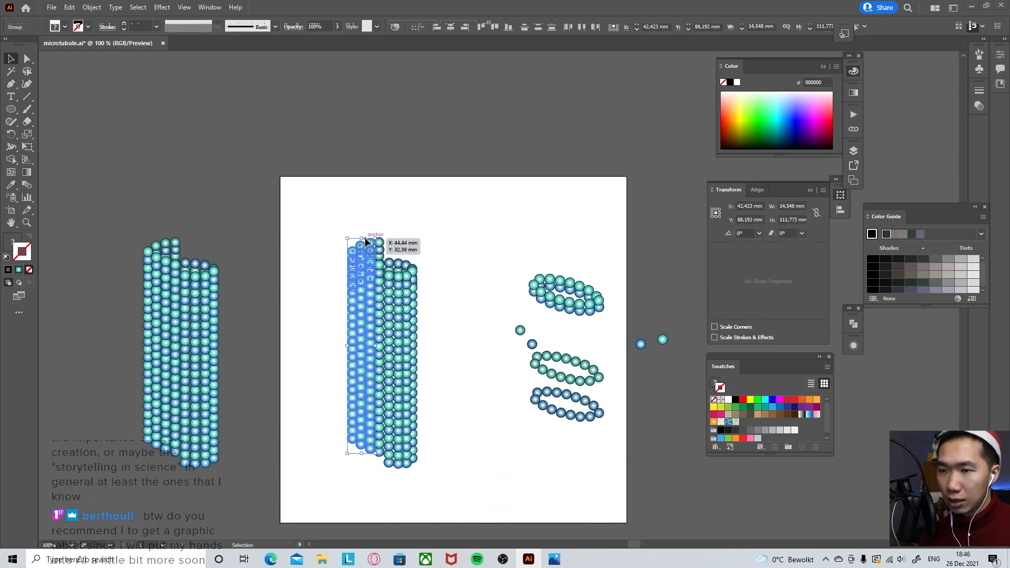
mouse_move(397, 240)
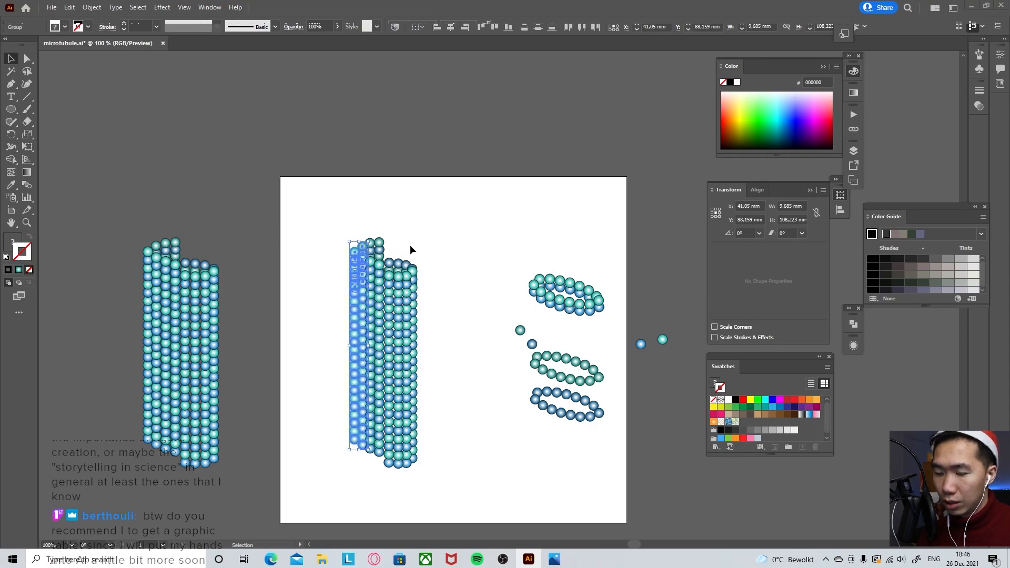
mouse_move(408, 253)
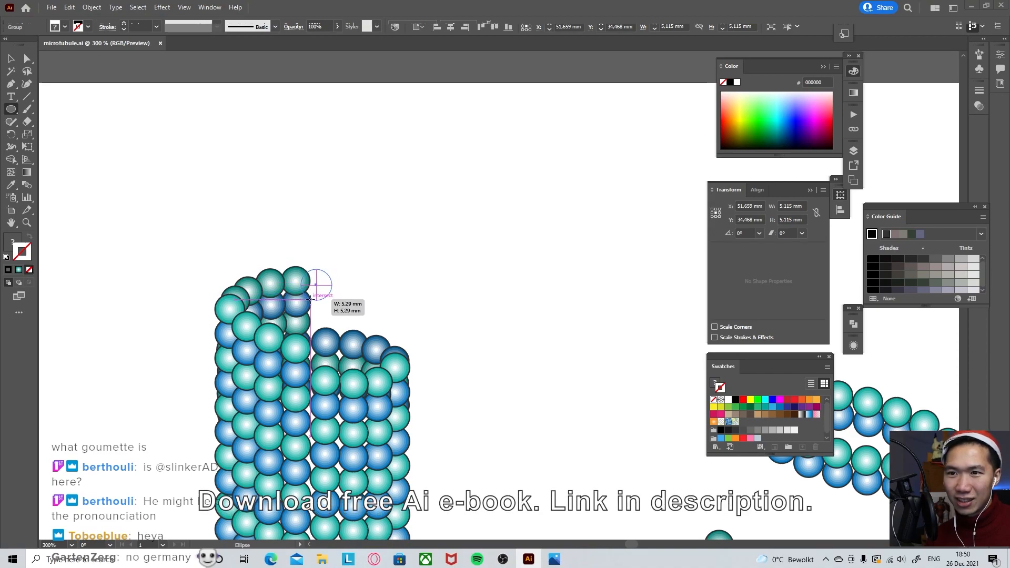
- Draw a new teal gradient circle and size it to match the cylinder's top sphere
drag(300, 271, 339, 296)
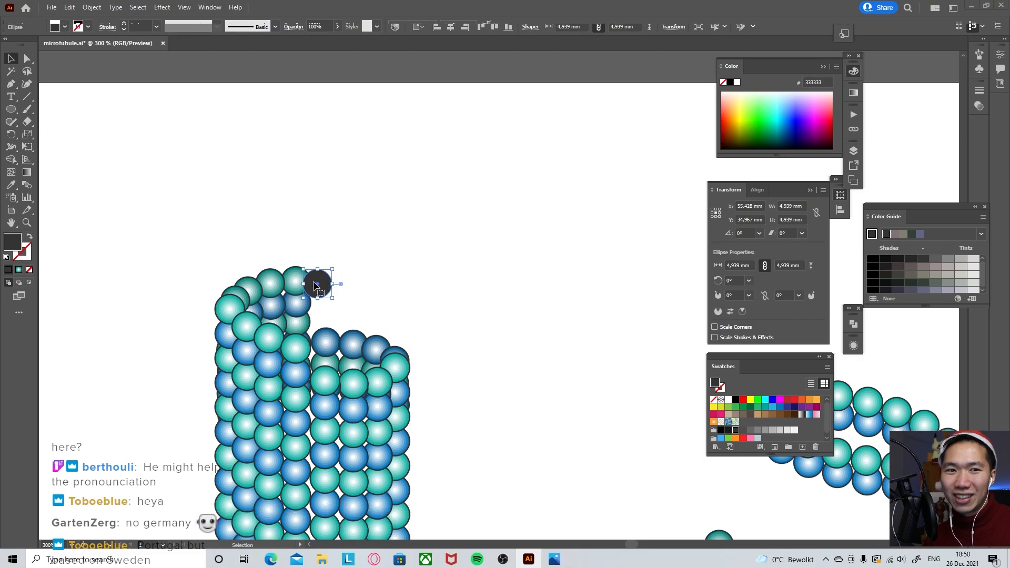
drag(315, 285, 296, 281)
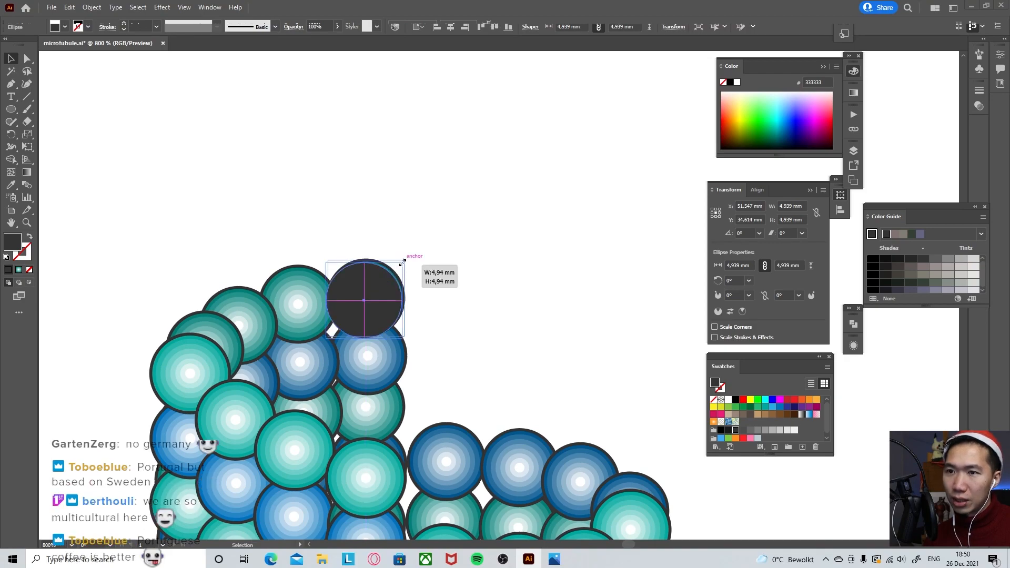
drag(402, 261, 407, 258)
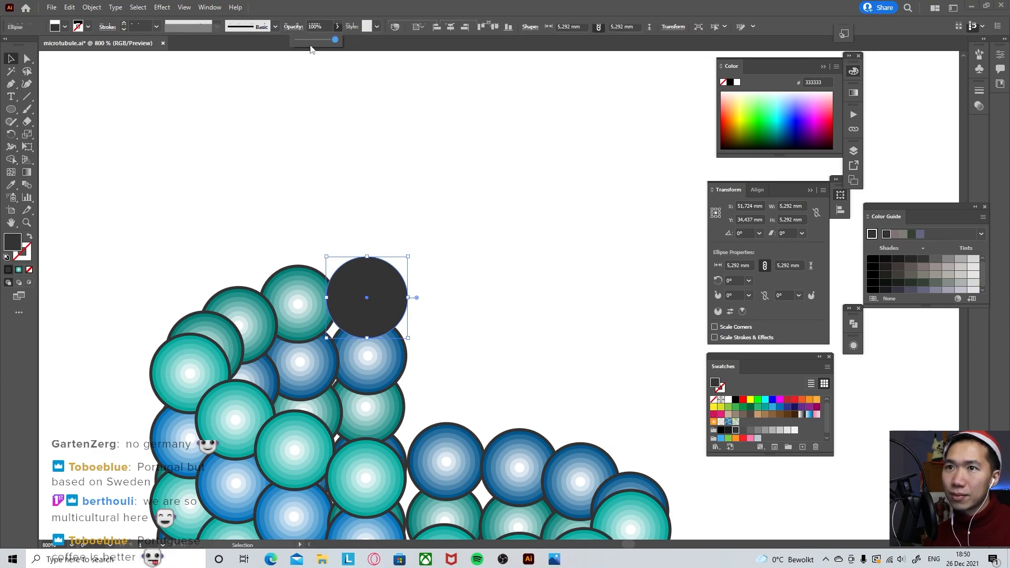
- Make the circle 50% opaque and fit it exactly over the topmost sphere
drag(335, 40, 307, 40)
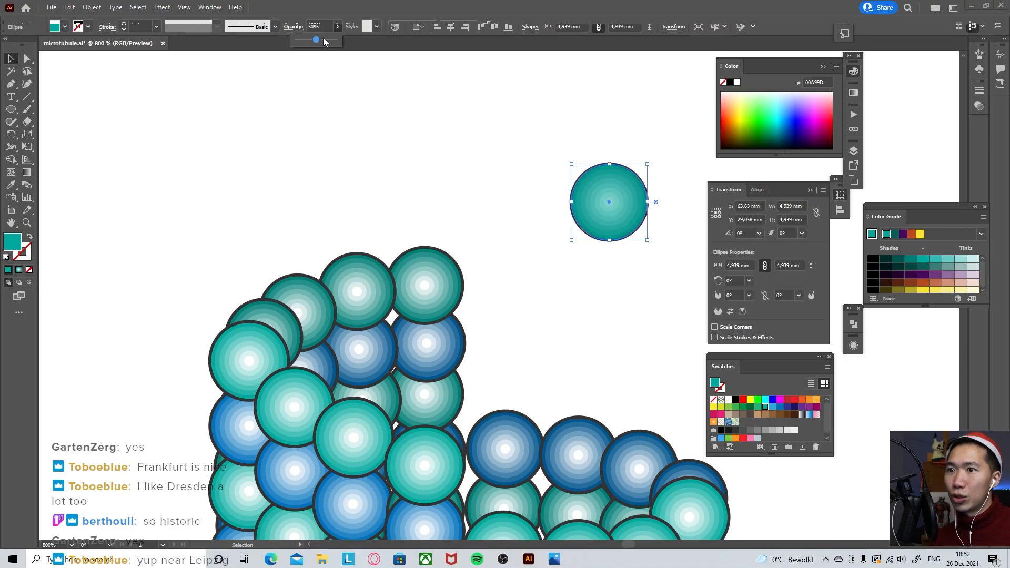
drag(609, 201, 425, 290)
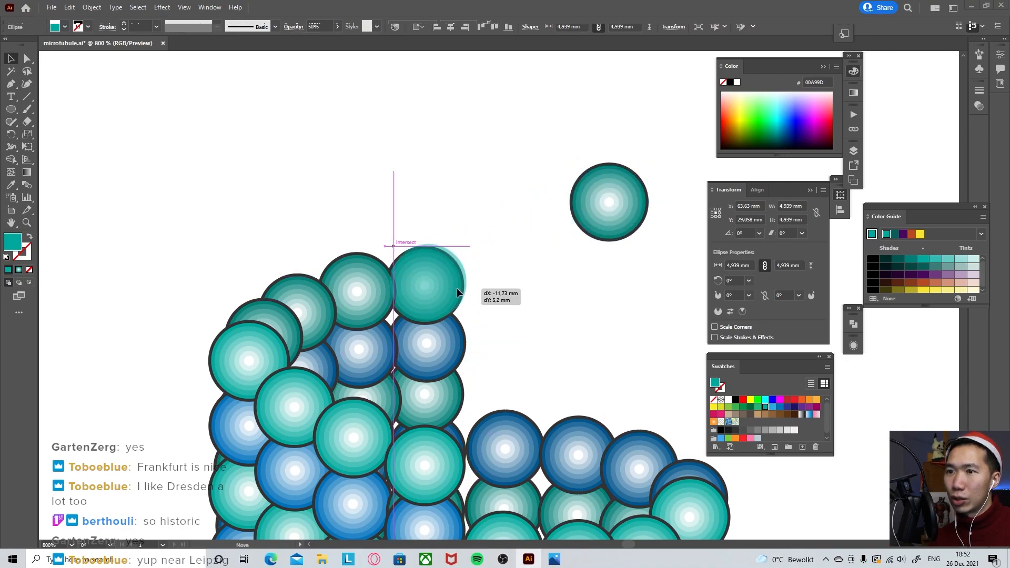
drag(438, 278, 422, 287)
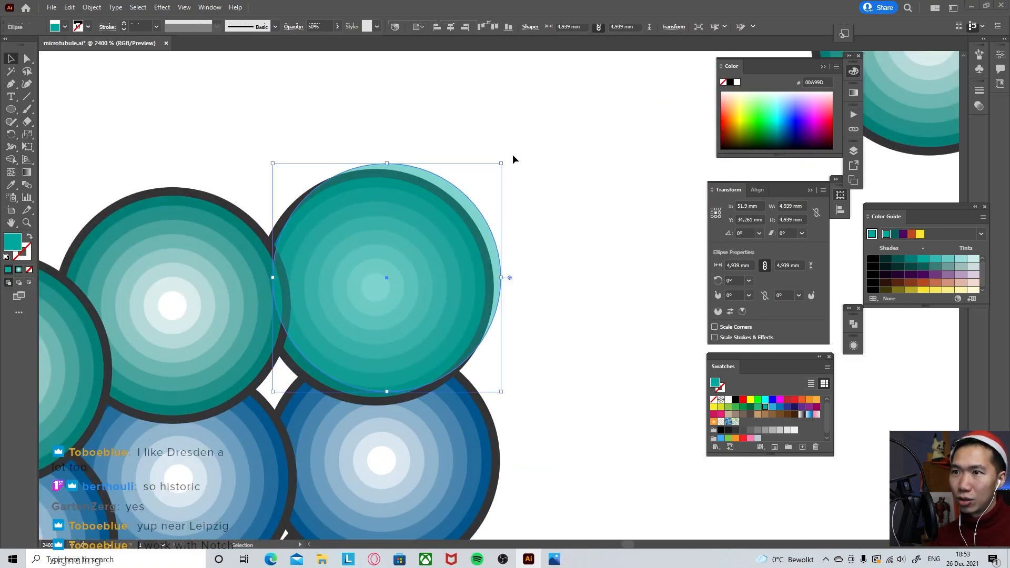
drag(501, 163, 485, 179)
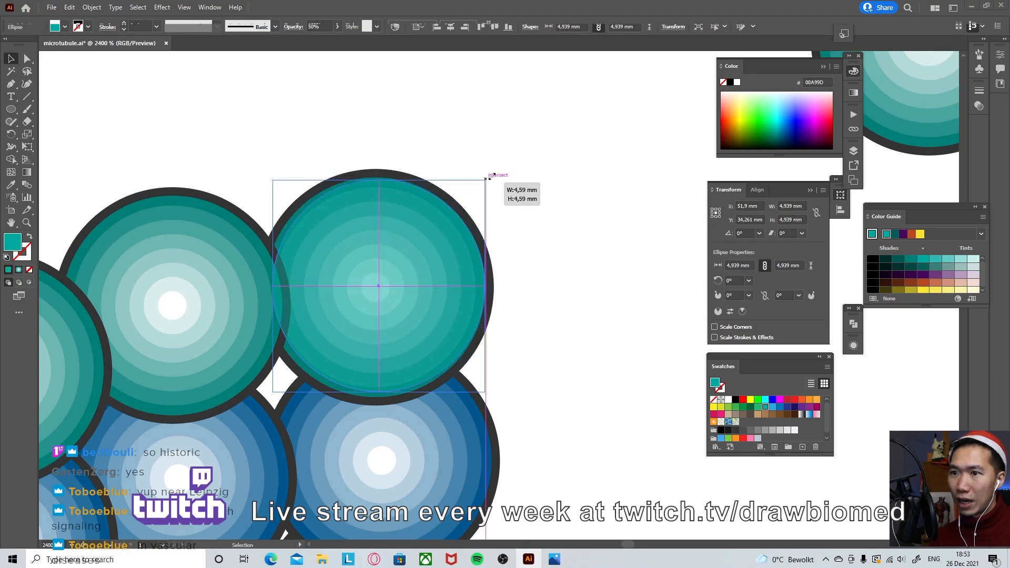